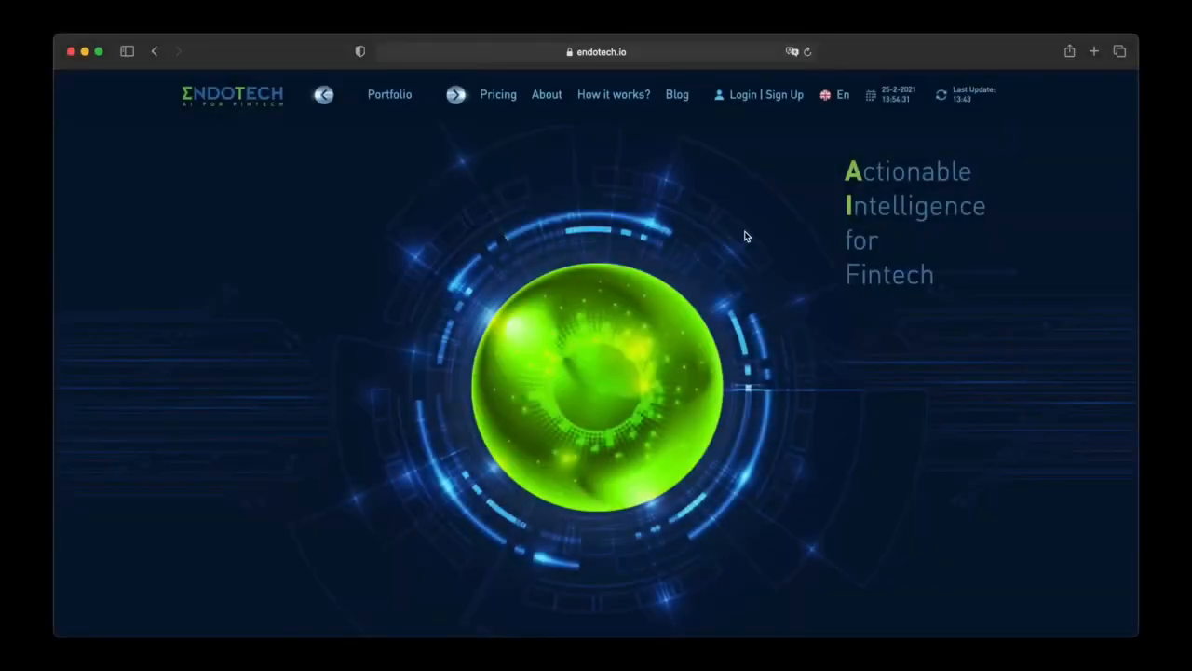
# Open the EndoTech sign-up registration form via Login | Sign Up and REGISTER.
pyautogui.click(766, 94)
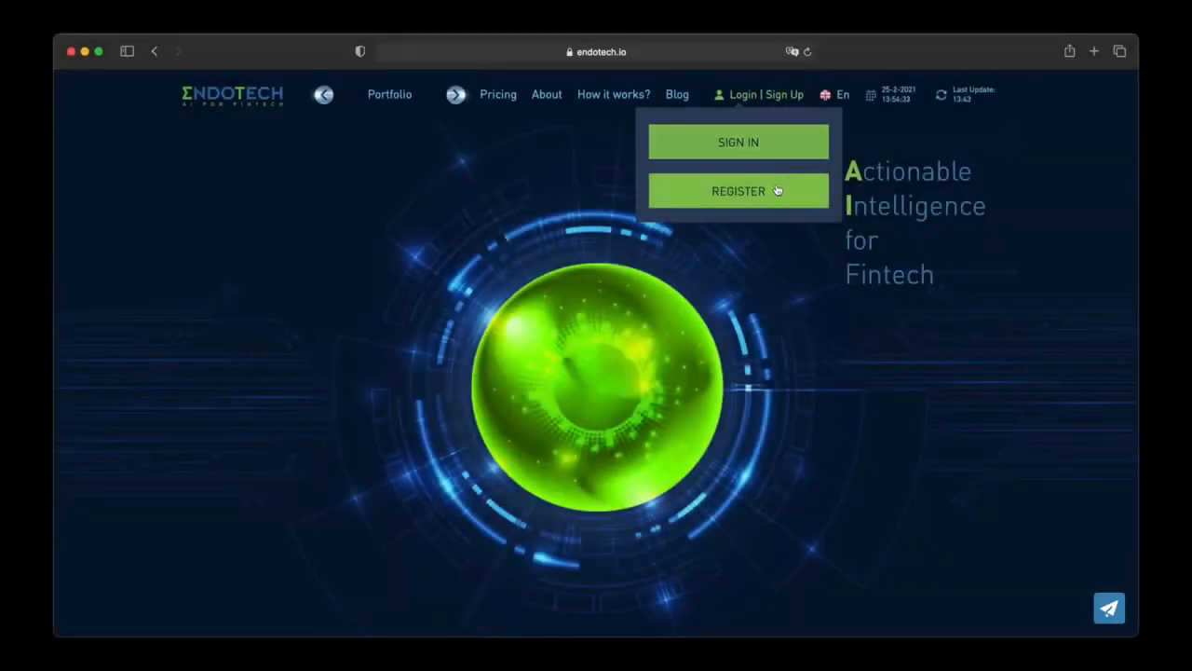
pyautogui.click(738, 191)
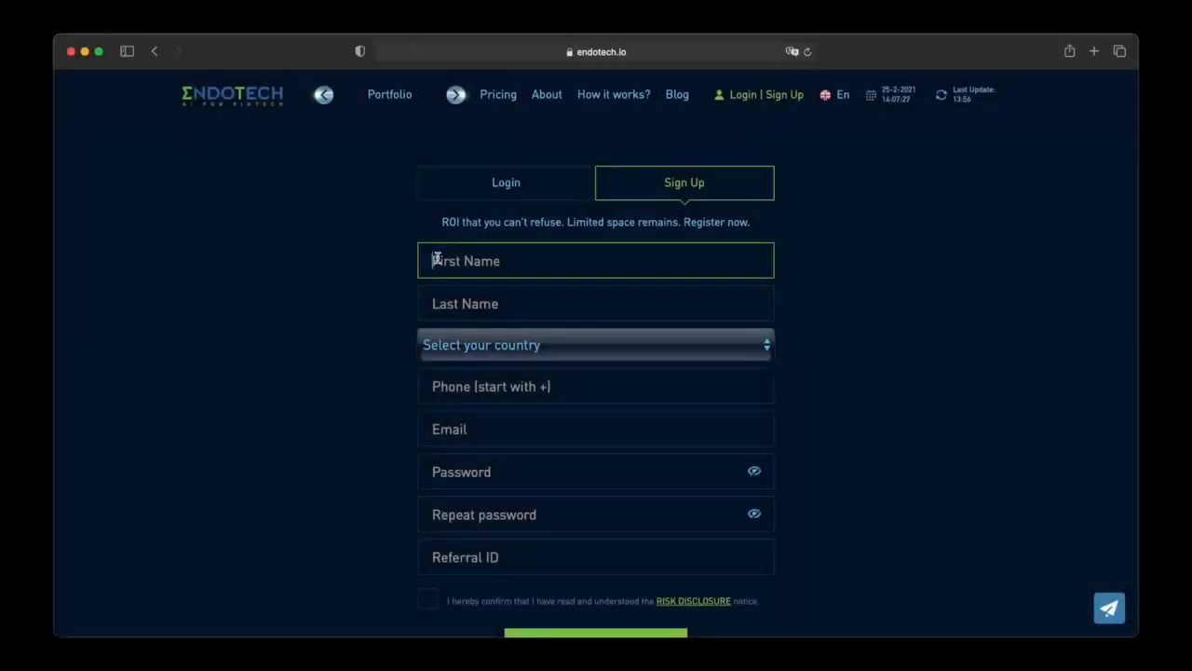
pyautogui.write('John')
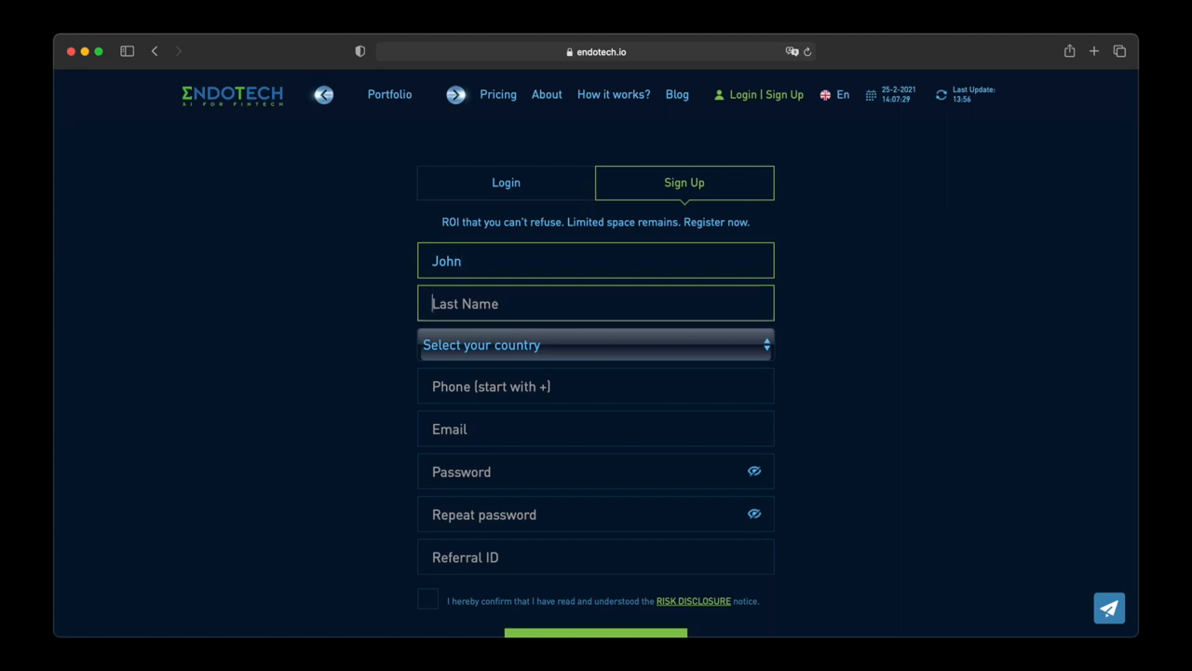
pyautogui.click(595, 345)
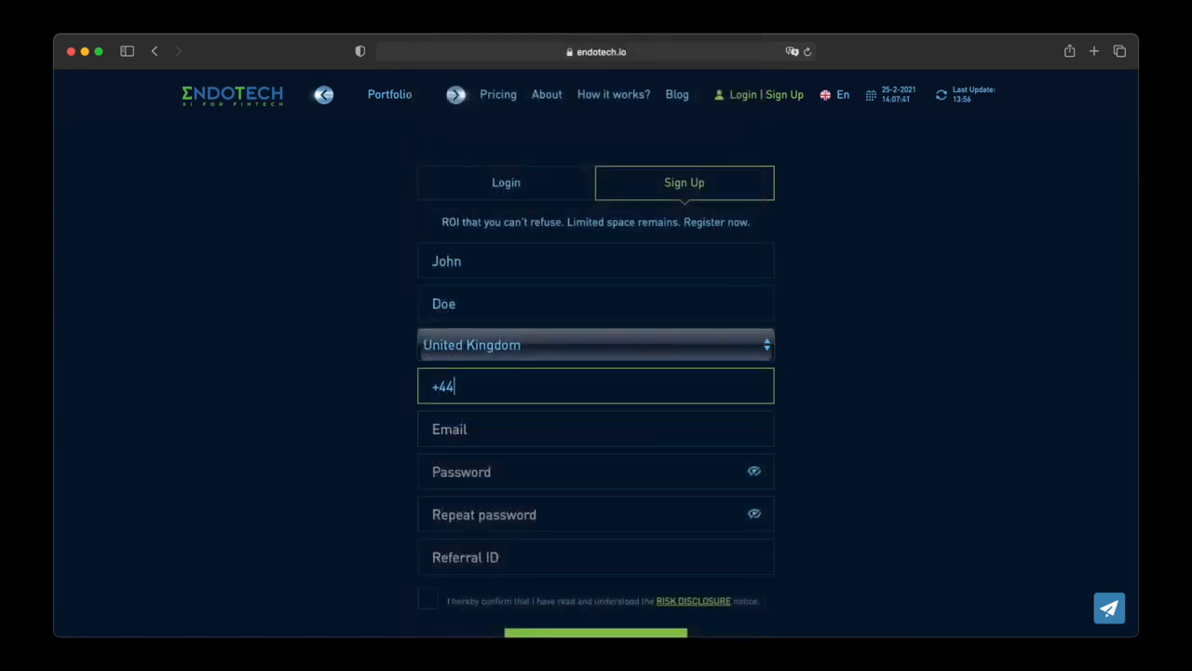
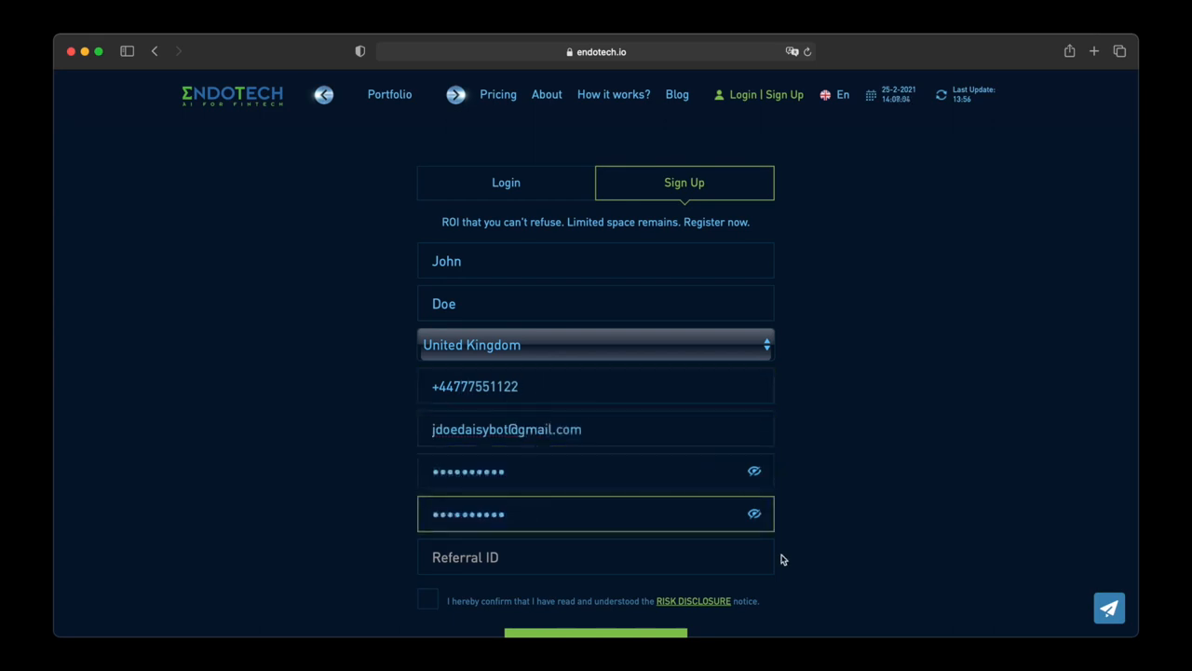
# Read and close the Risk Disclosure, tick the confirmation box, and register.
pyautogui.click(693, 600)
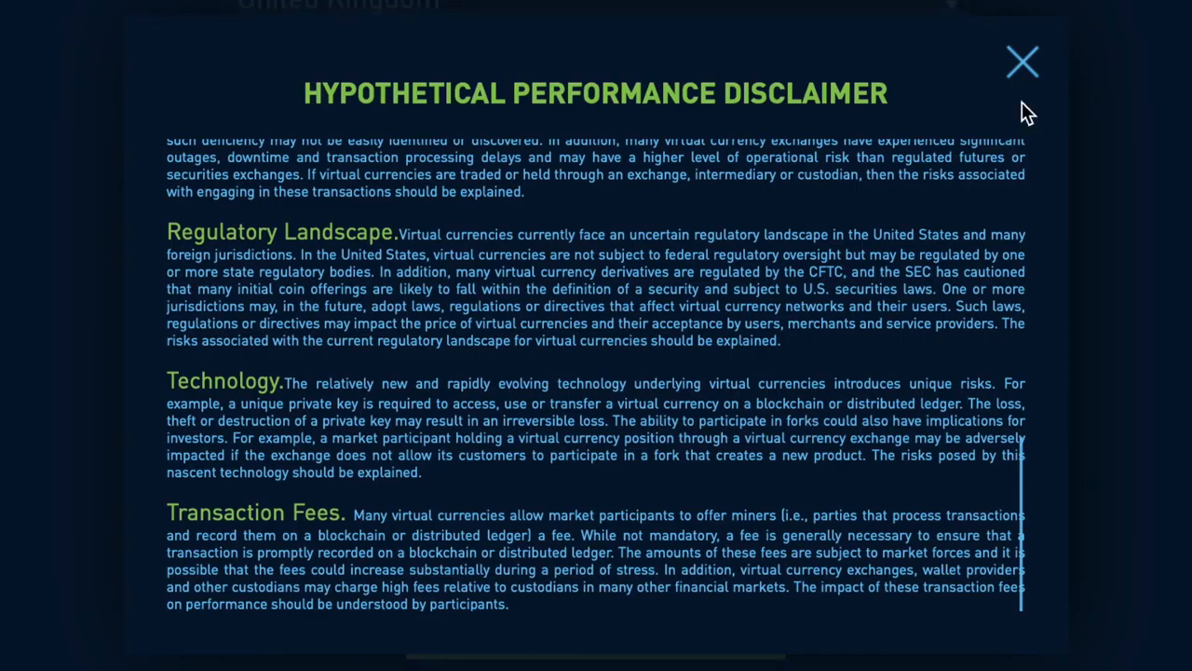
pyautogui.click(1022, 61)
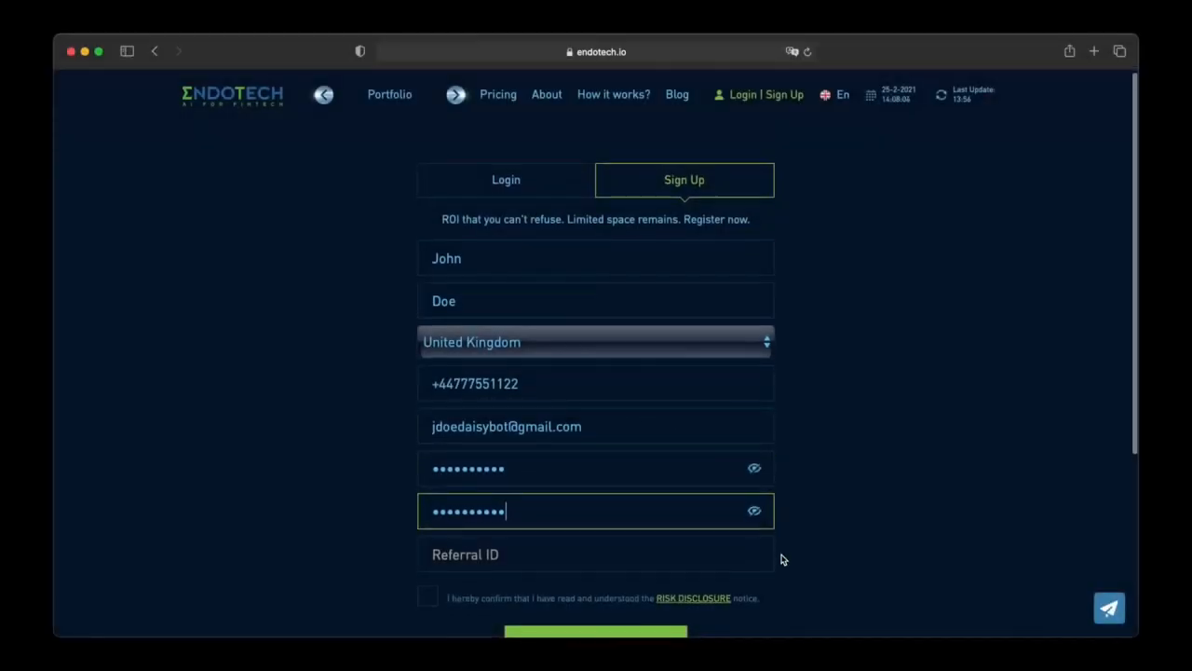
pyautogui.scroll(-3)
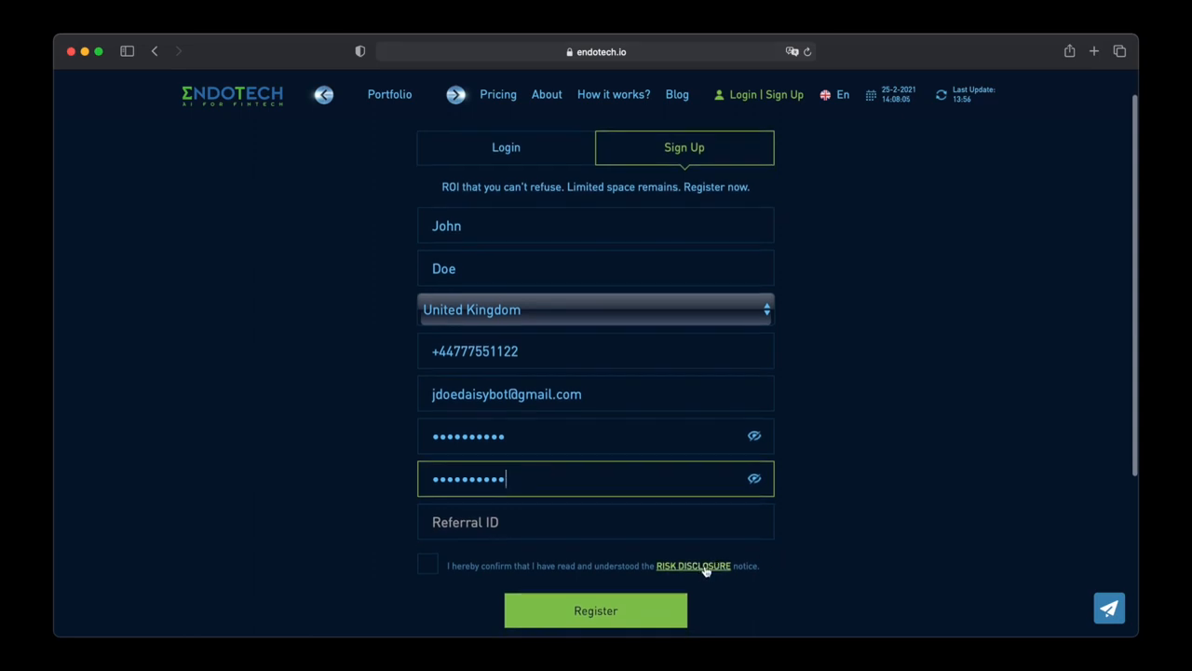
pyautogui.click(427, 564)
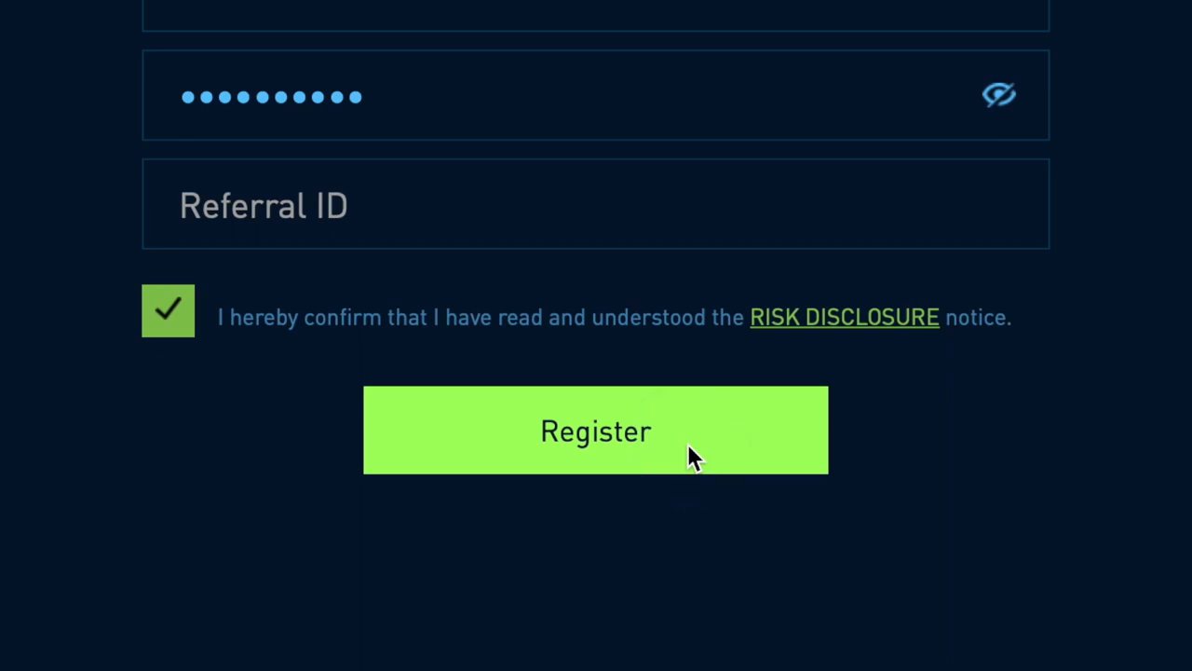
pyautogui.click(595, 430)
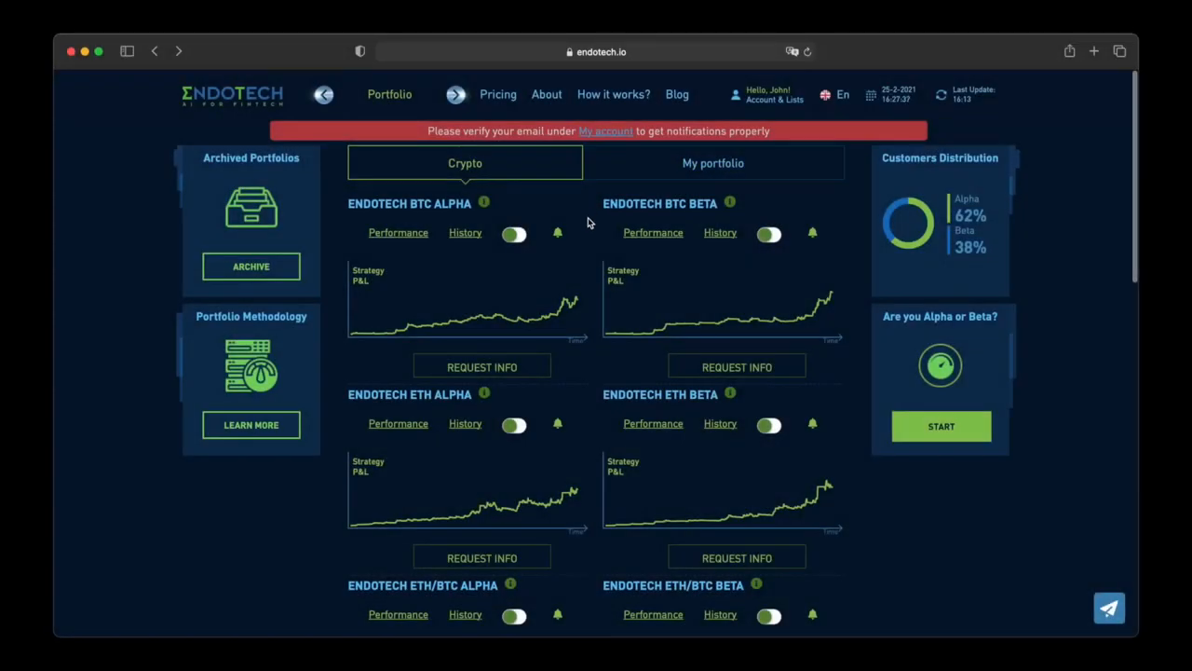
# Request a verification email for the address from the My account page.
pyautogui.click(606, 130)
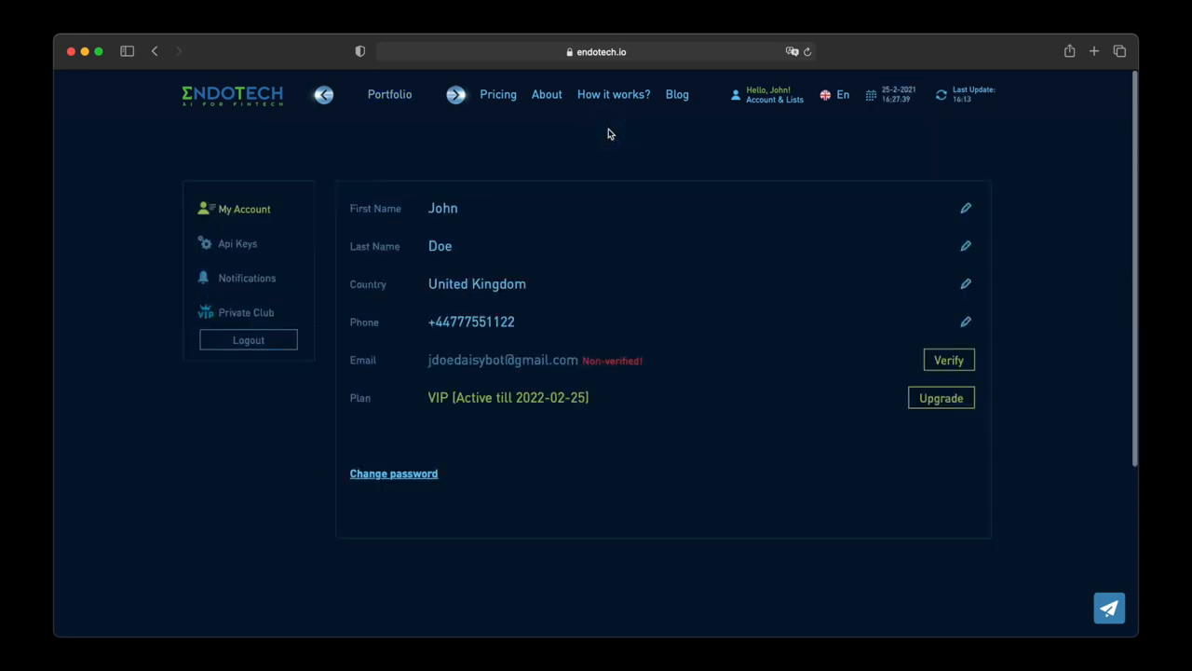
pyautogui.moveTo(745, 371)
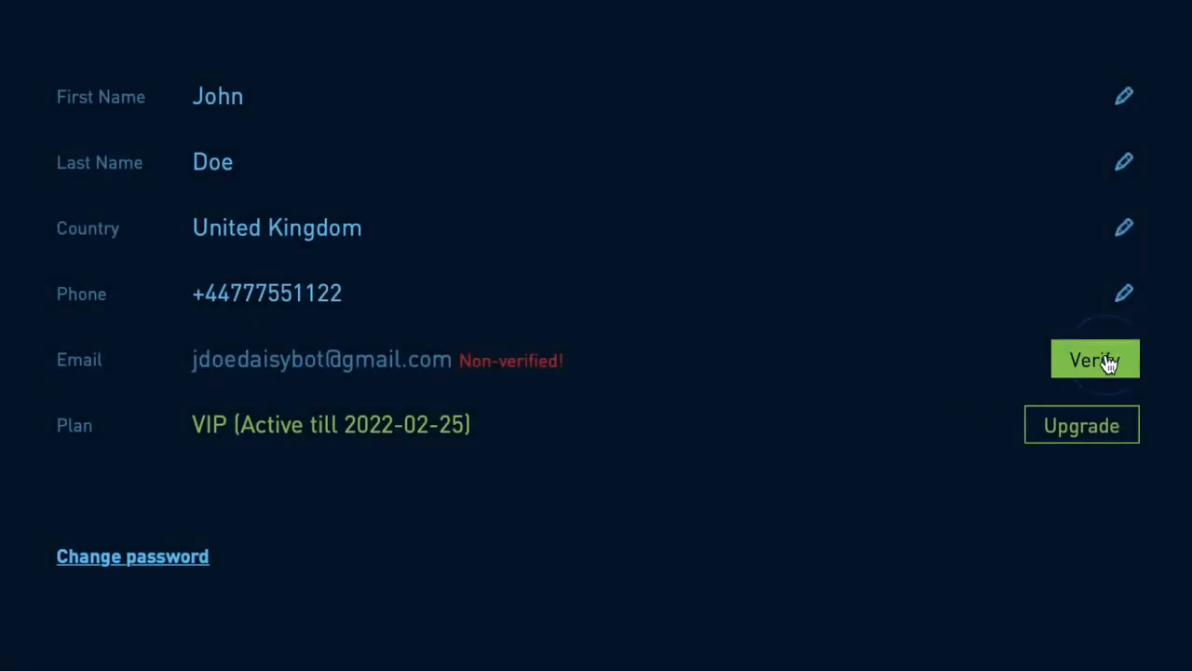
pyautogui.click(1095, 360)
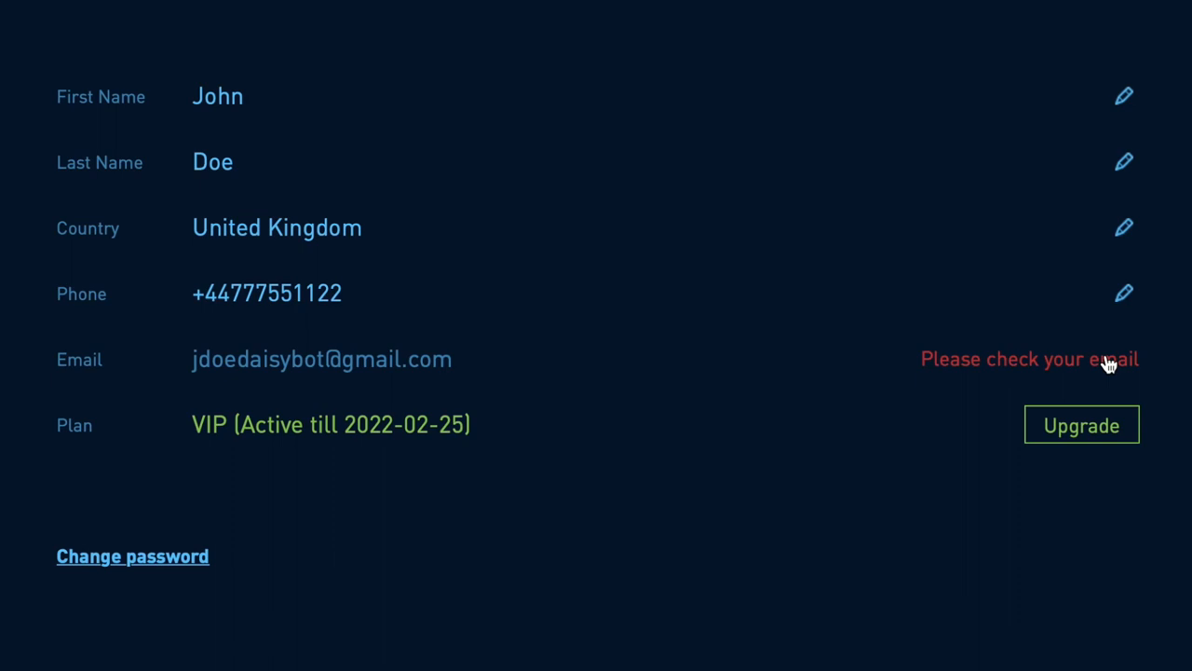
pyautogui.moveTo(743, 476)
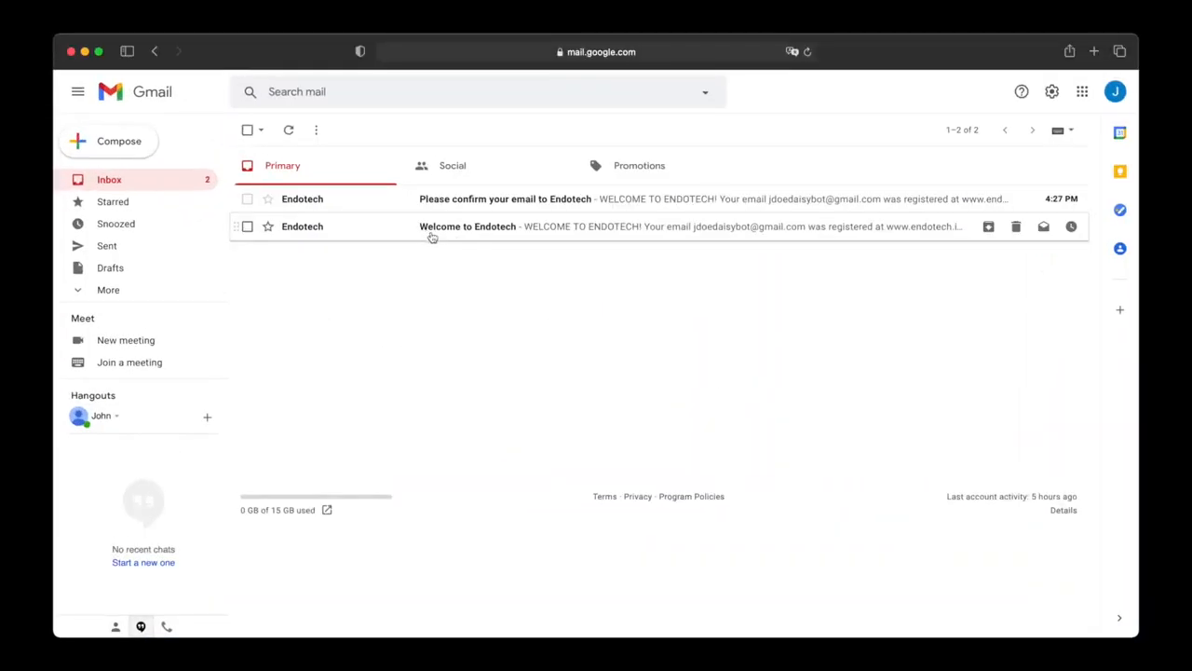
pyautogui.moveTo(455, 244)
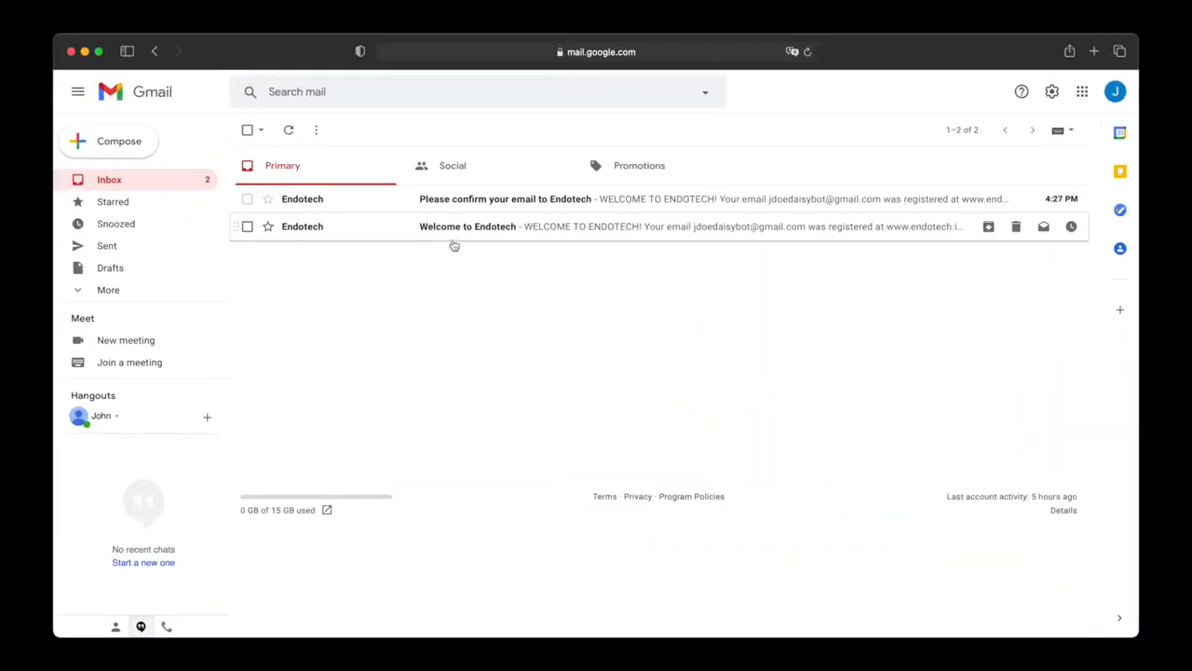
# Confirm the address with YES, I CONFIRM in the 'Please confirm your email to Endotech' message.
pyautogui.click(504, 198)
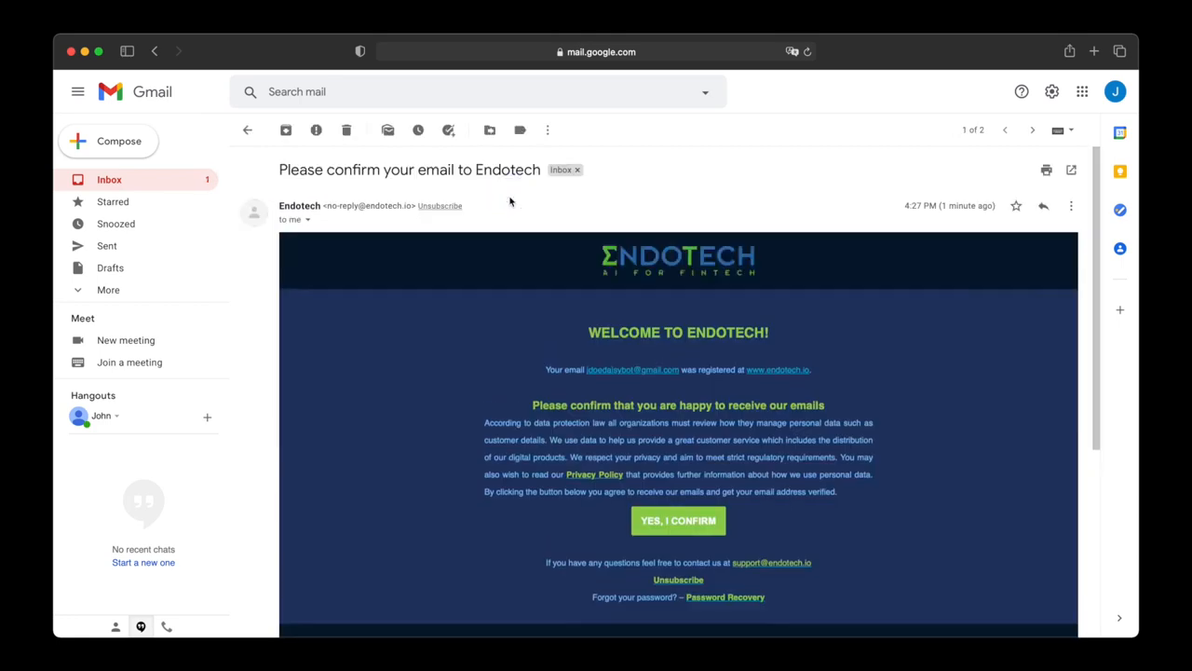
pyautogui.scroll(-3)
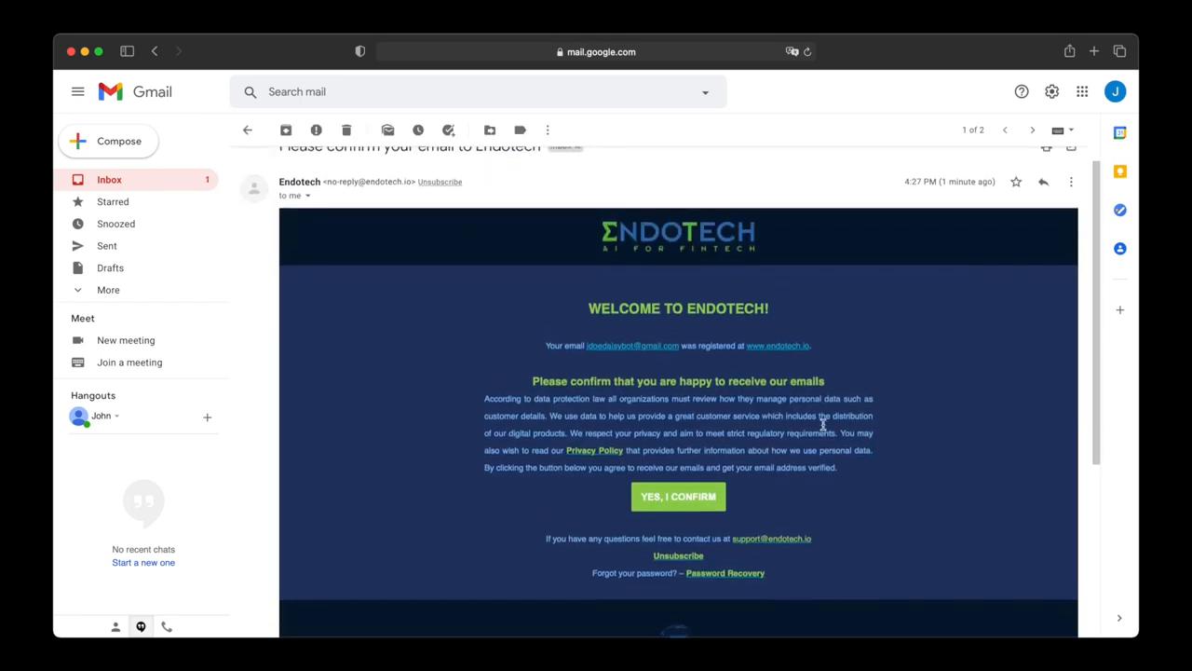
pyautogui.scroll(-3)
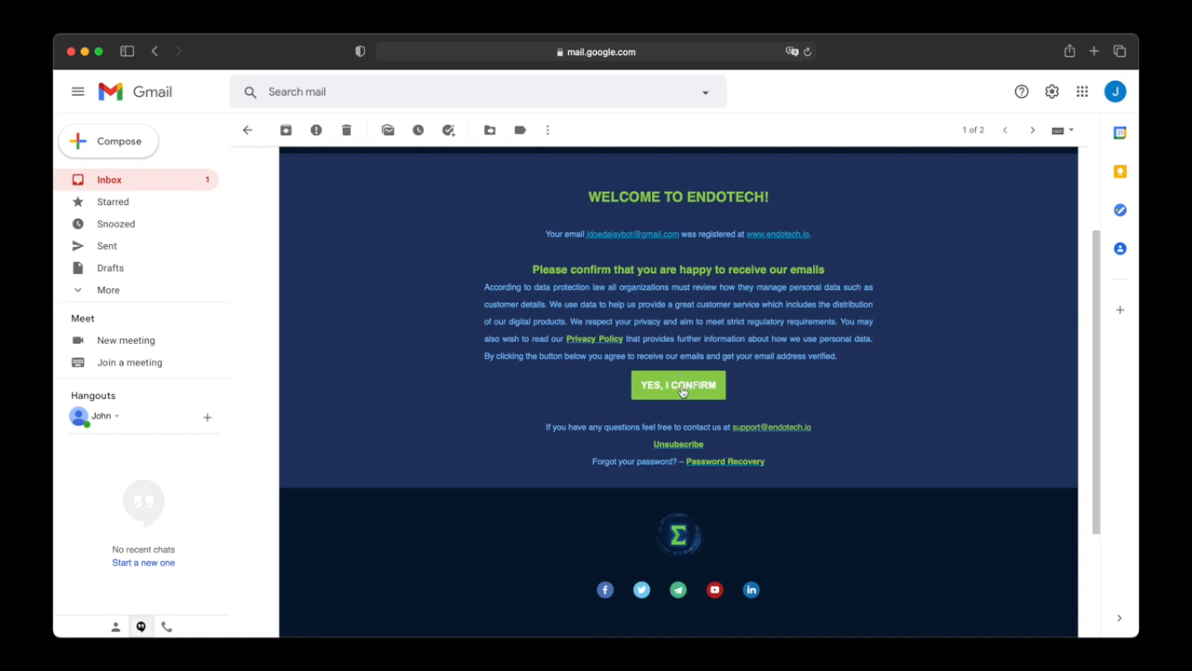
pyautogui.click(678, 385)
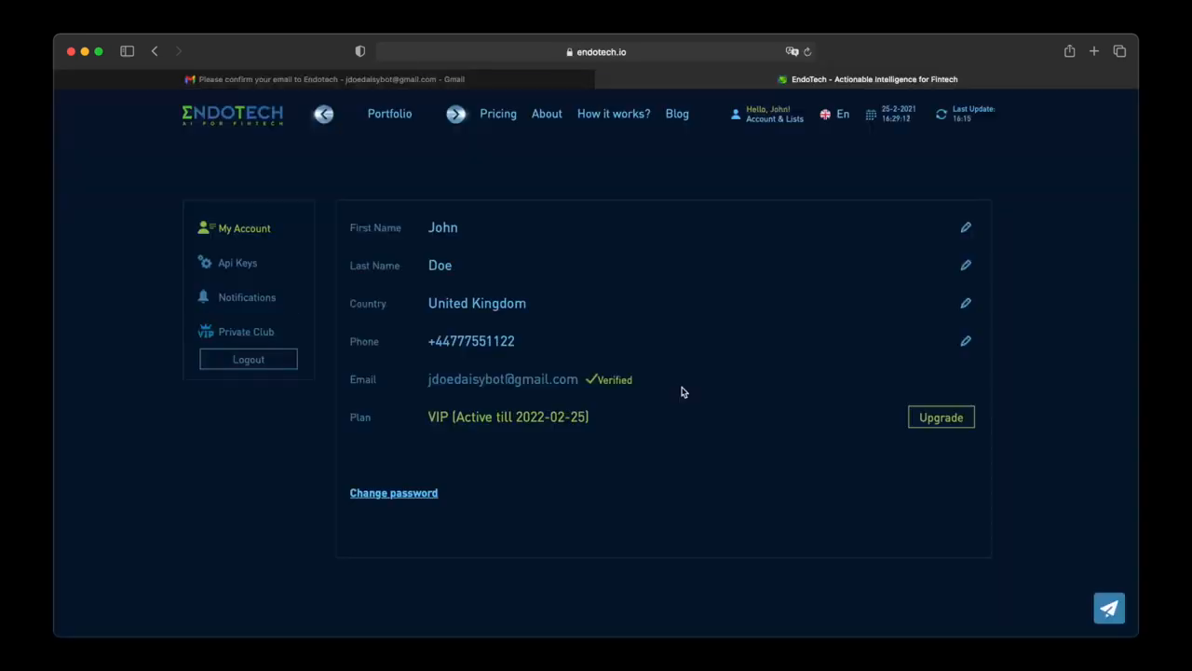
pyautogui.moveTo(677, 466)
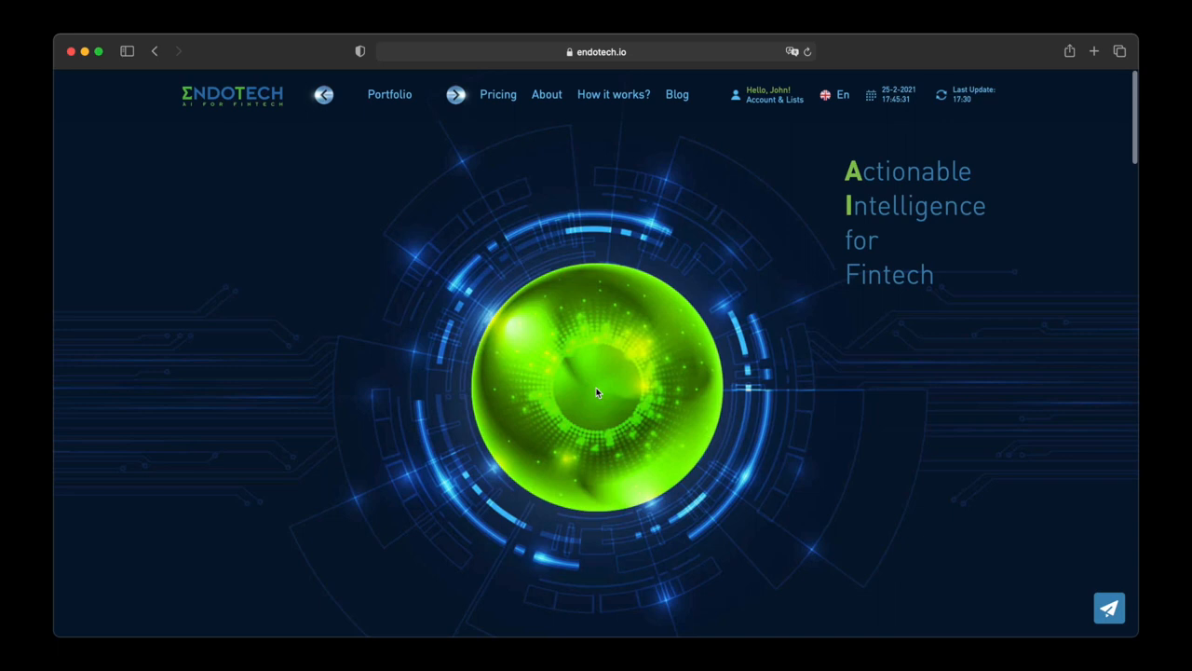
# Go to My account from the Hello, John! menu and open Api Keys.
pyautogui.click(768, 94)
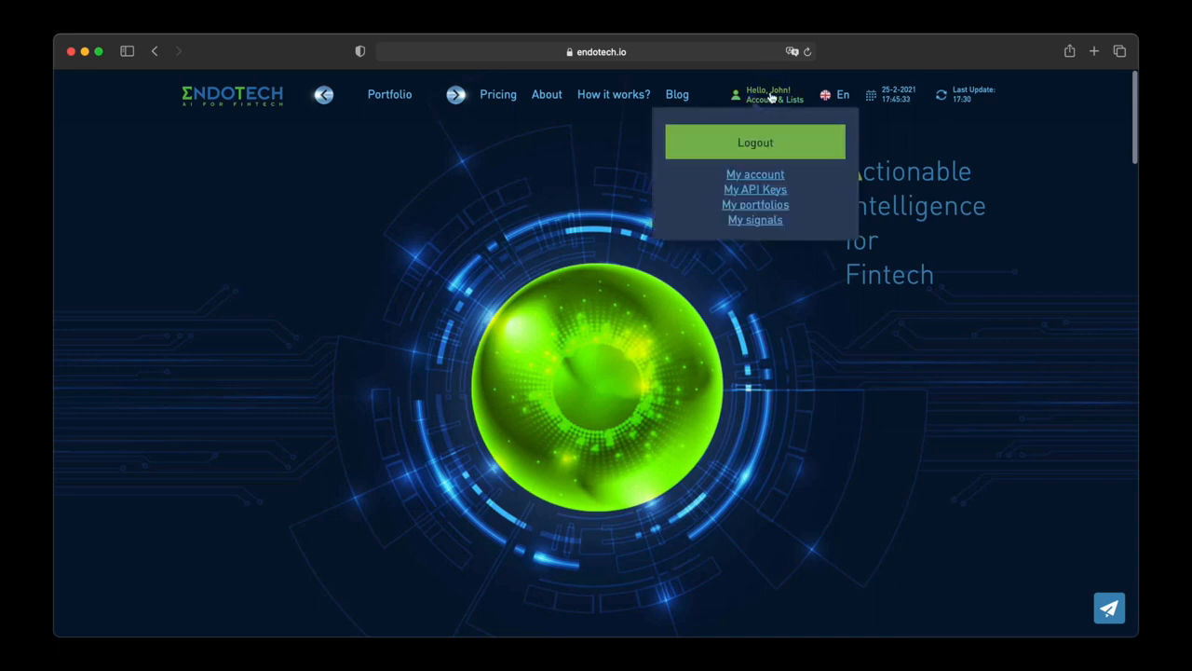
pyautogui.click(755, 175)
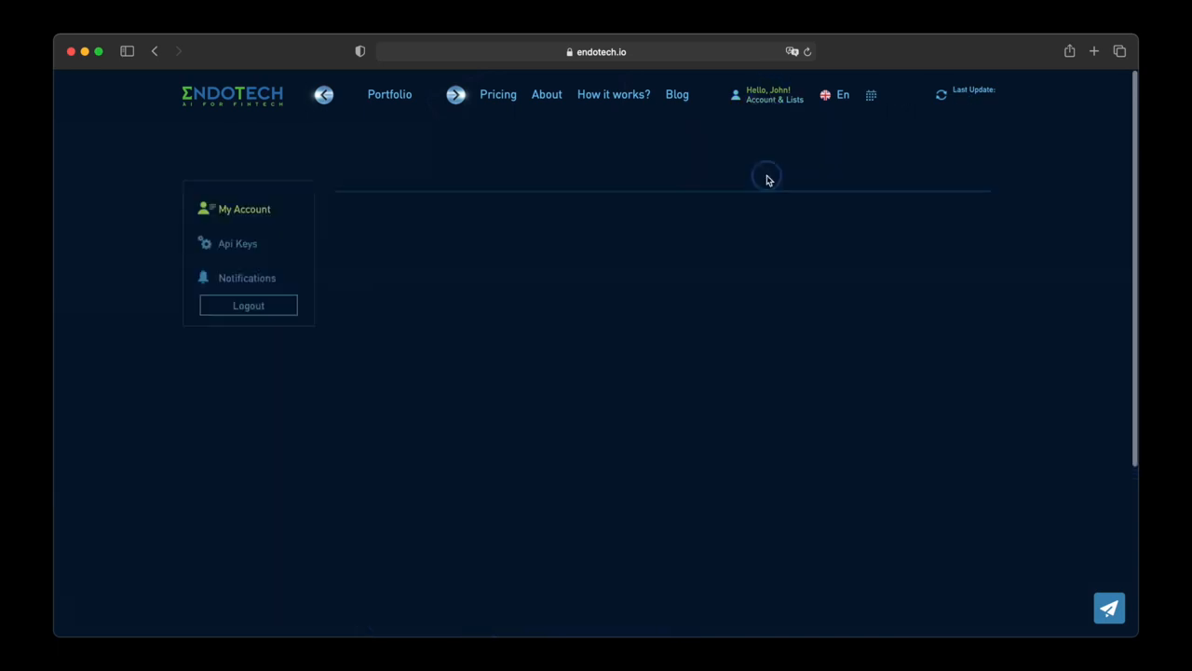
pyautogui.click(244, 208)
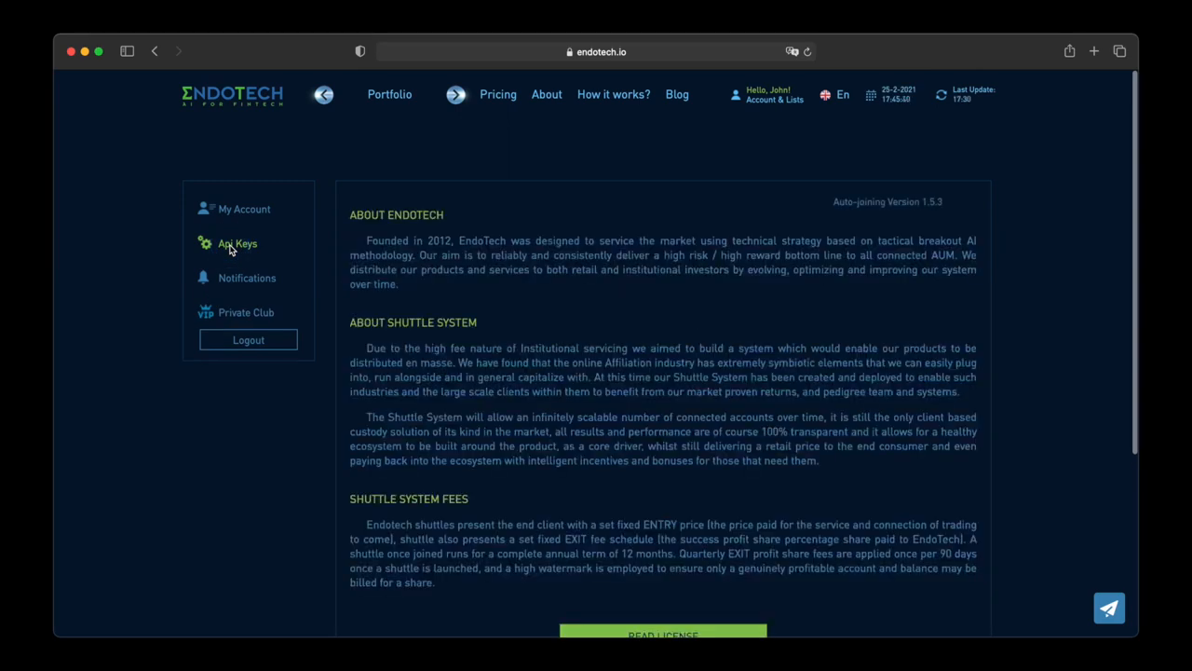
# Scroll down the Api Keys page and open READ LICENSE.
pyautogui.scroll(-3)
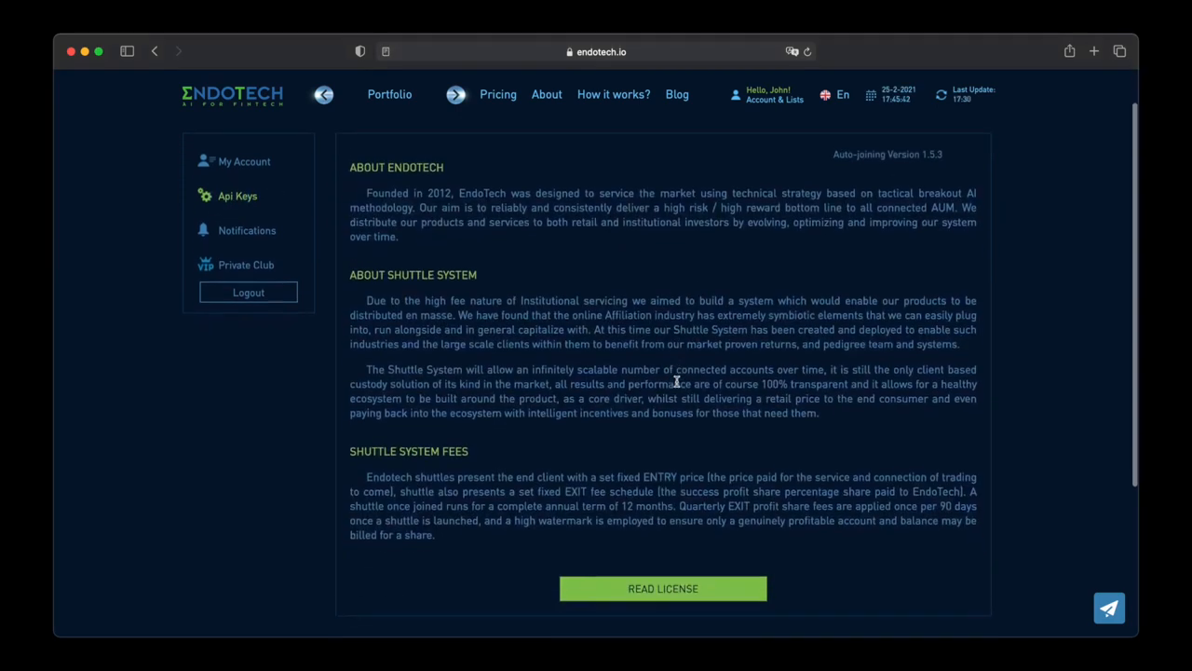
pyautogui.scroll(-3)
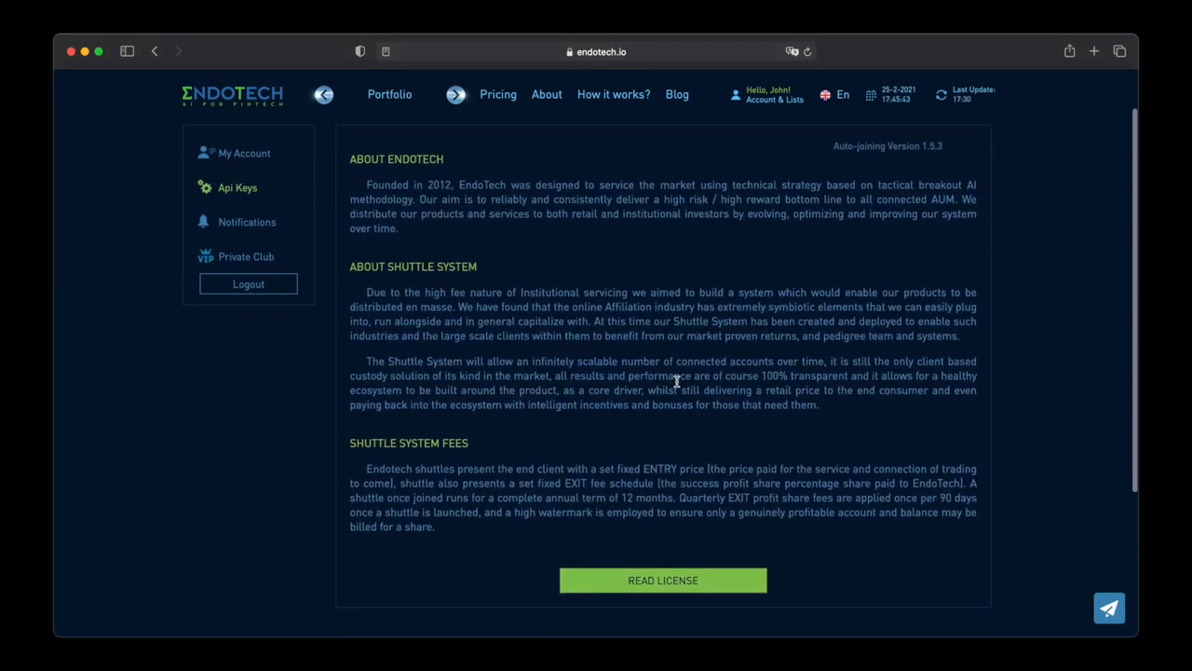
pyautogui.moveTo(662, 581)
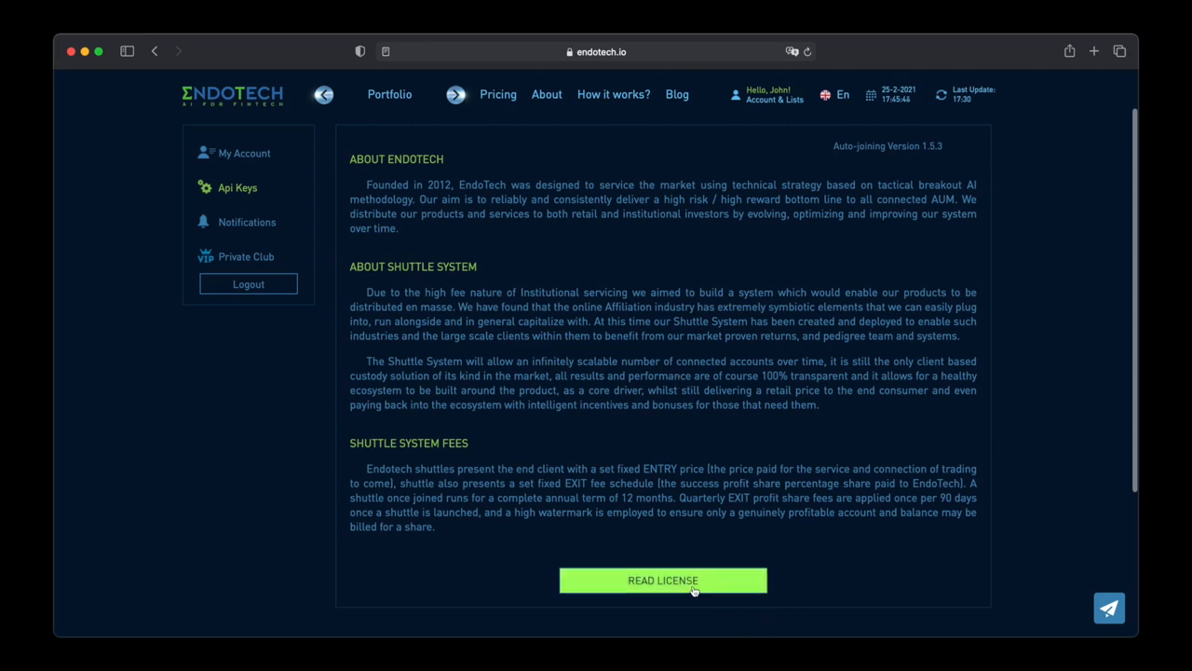
pyautogui.click(662, 579)
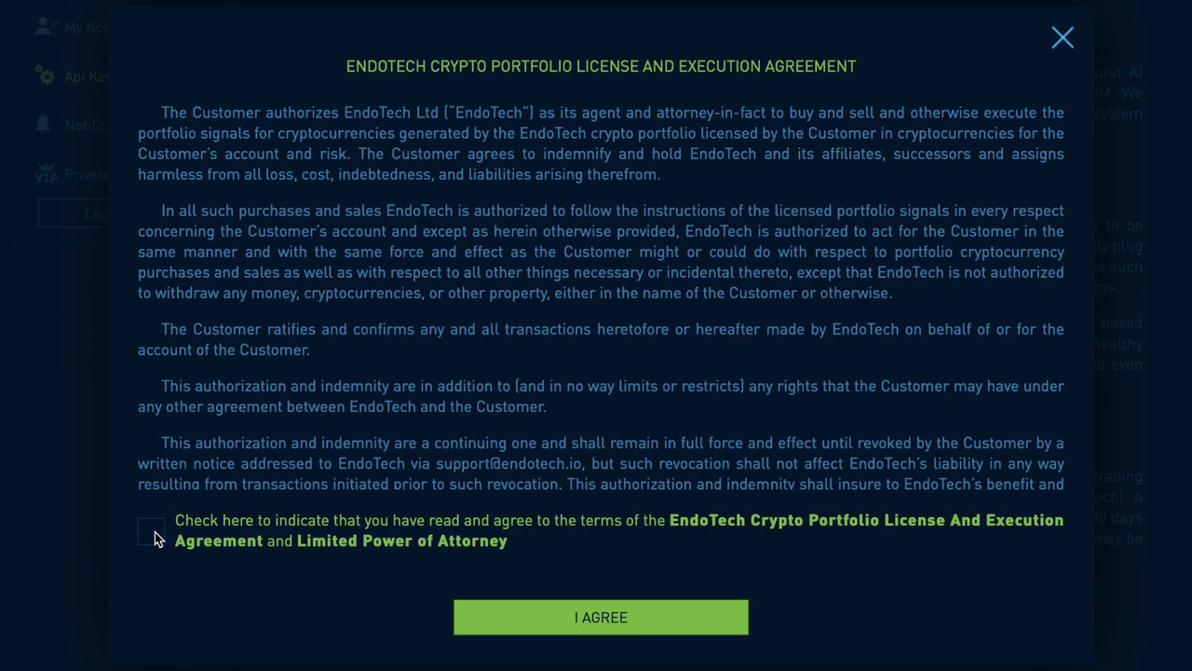
# Tick the license and power of attorney checkbox and accept with I AGREE.
pyautogui.click(151, 530)
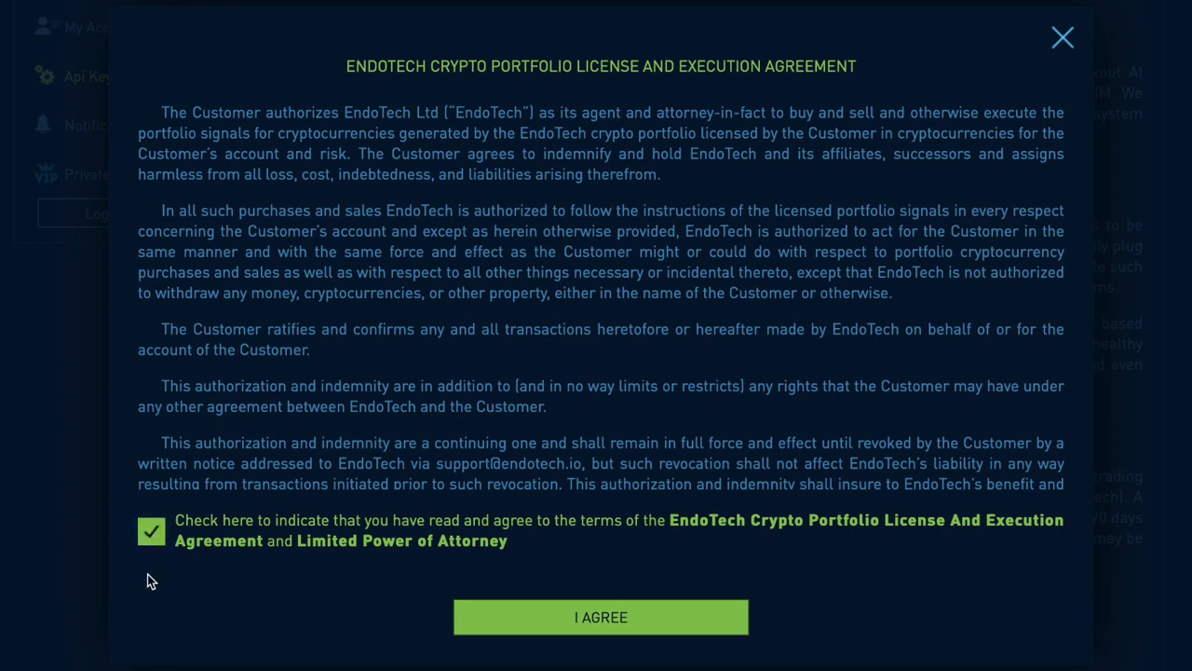
pyautogui.click(600, 616)
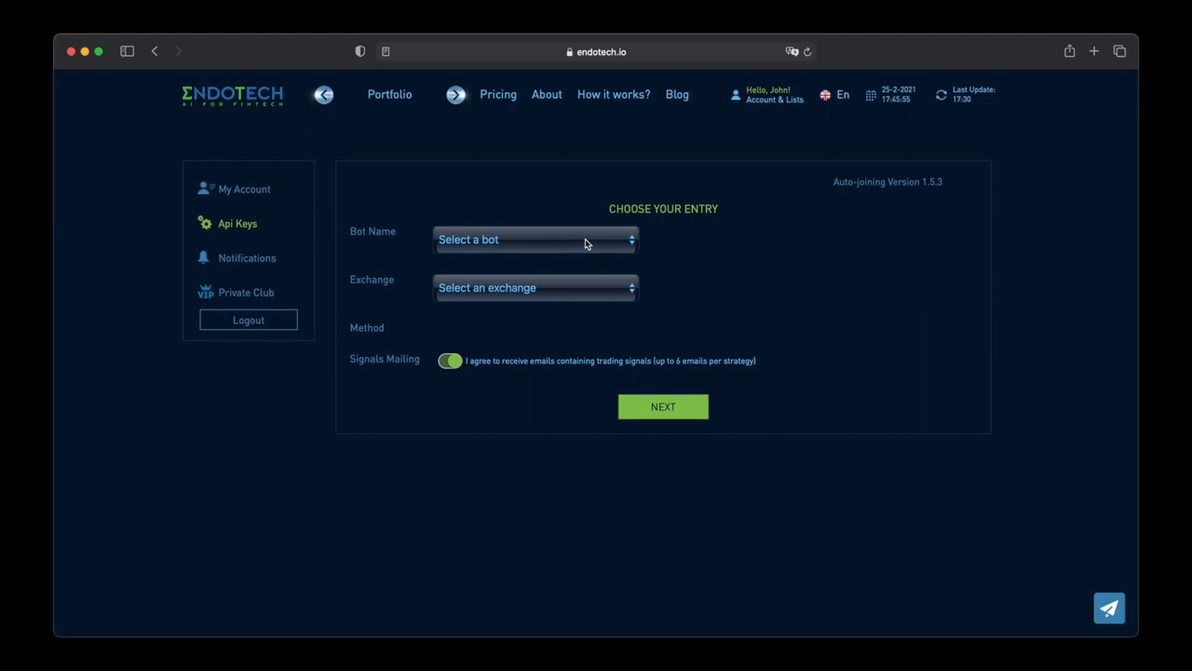
# Choose Daisy Beta as the bot and Binance as the exchange.
pyautogui.click(536, 239)
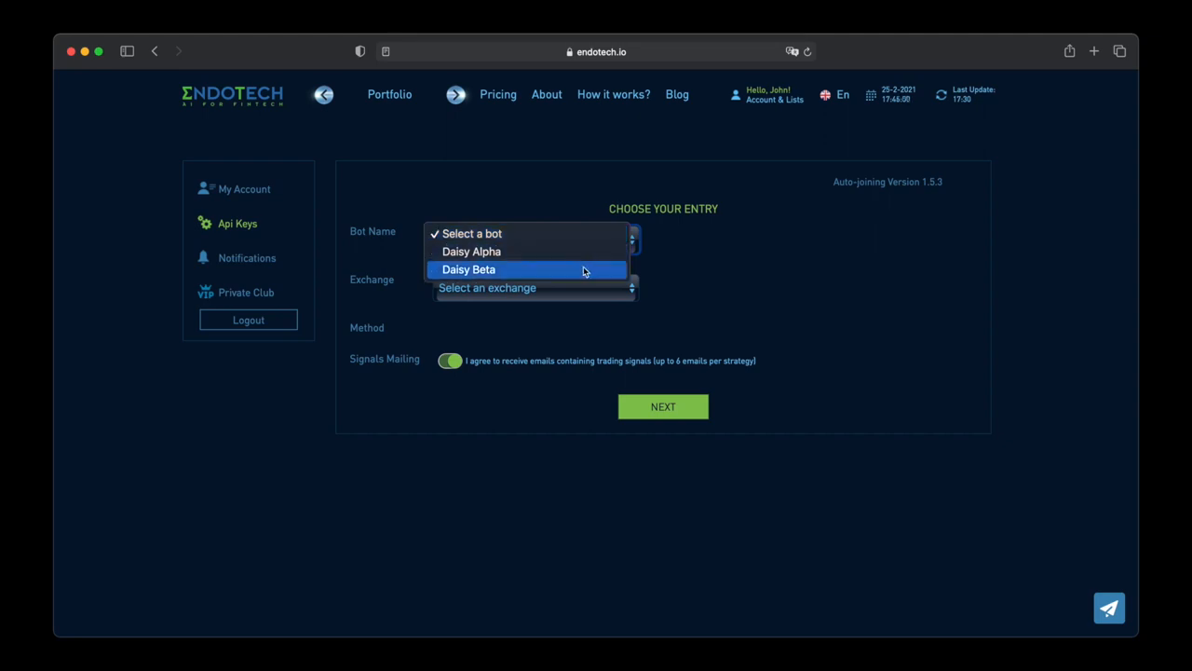
pyautogui.click(469, 269)
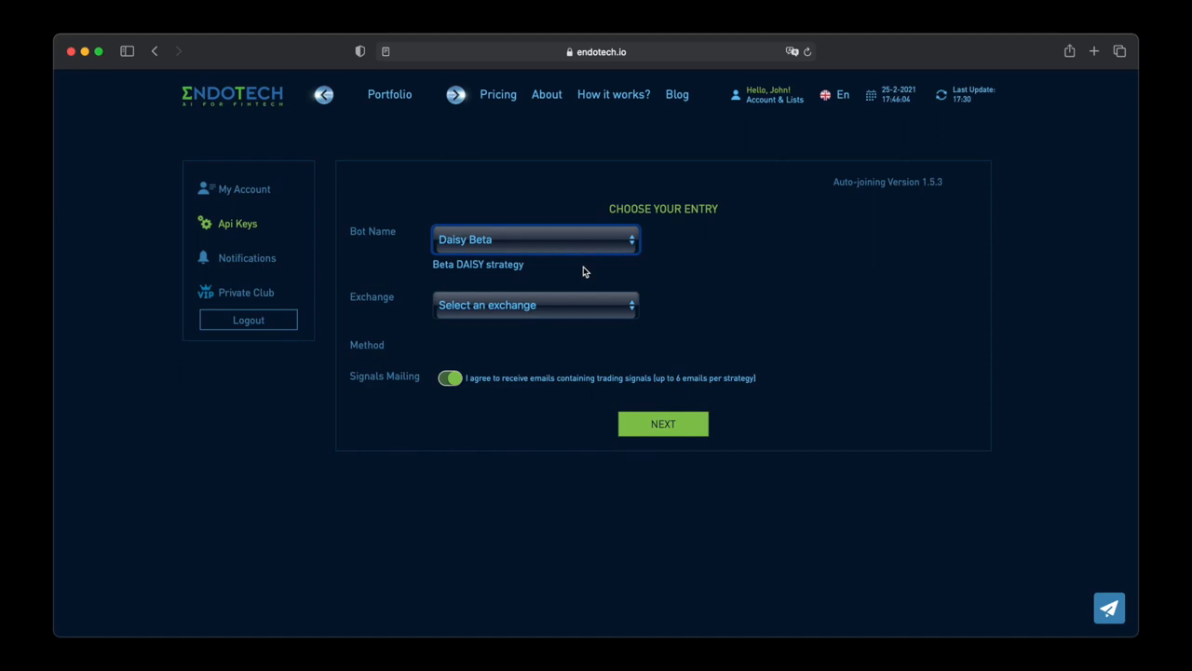
pyautogui.click(535, 305)
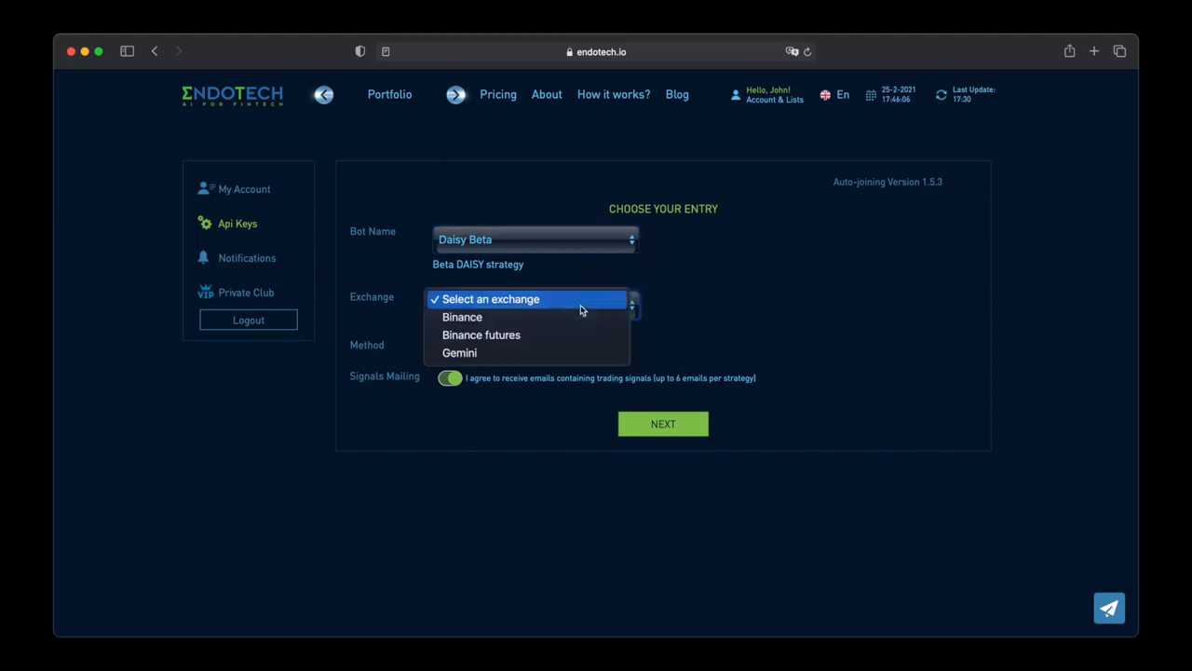
pyautogui.moveTo(462, 316)
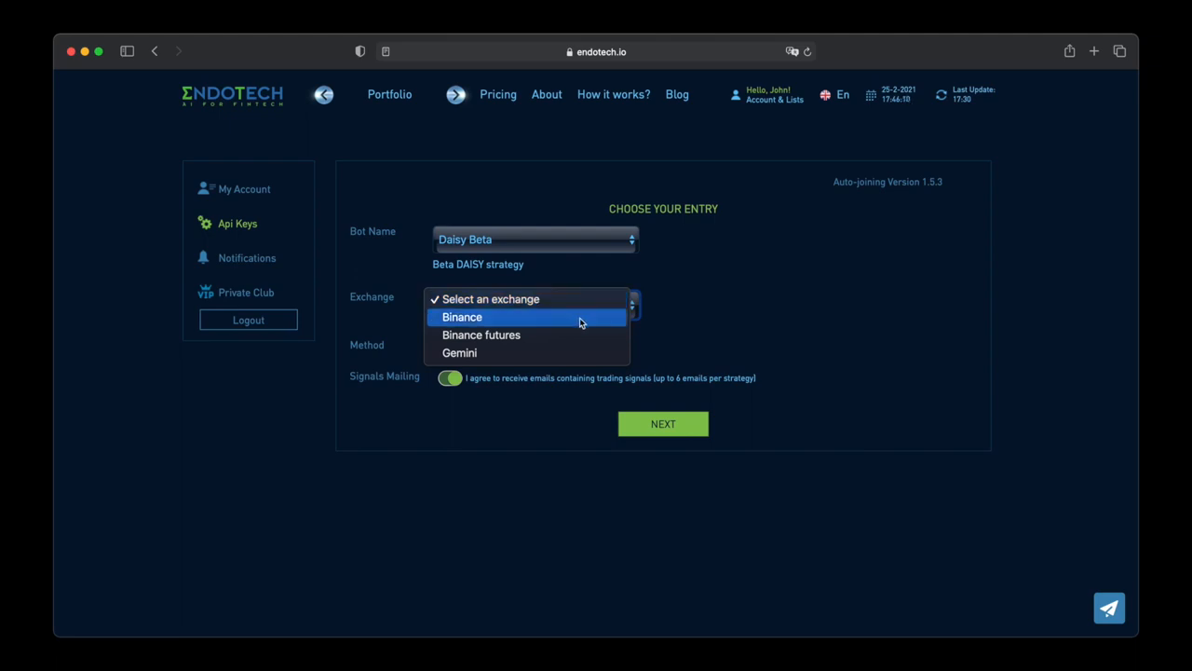
pyautogui.click(462, 316)
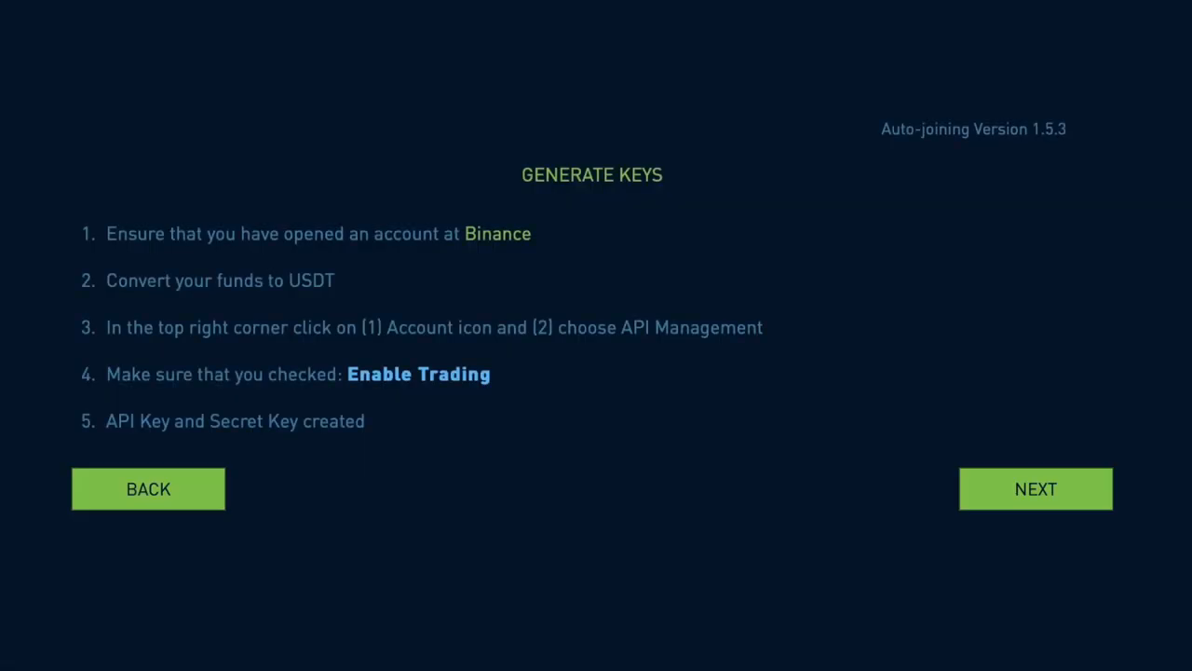
pyautogui.click(1035, 488)
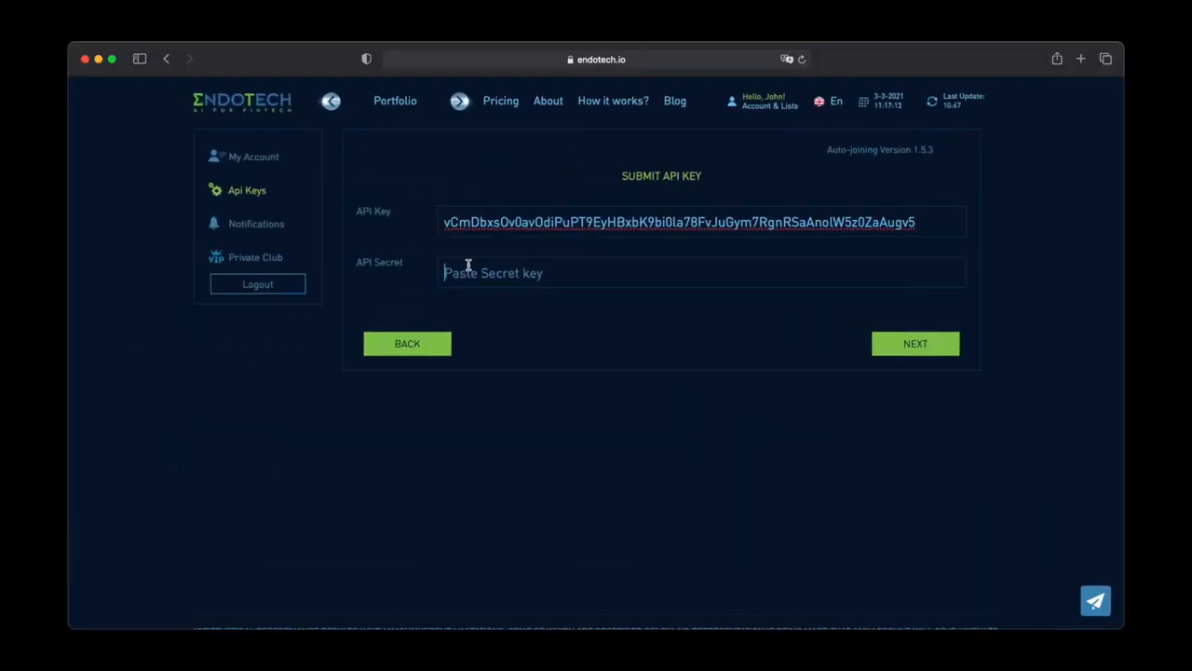
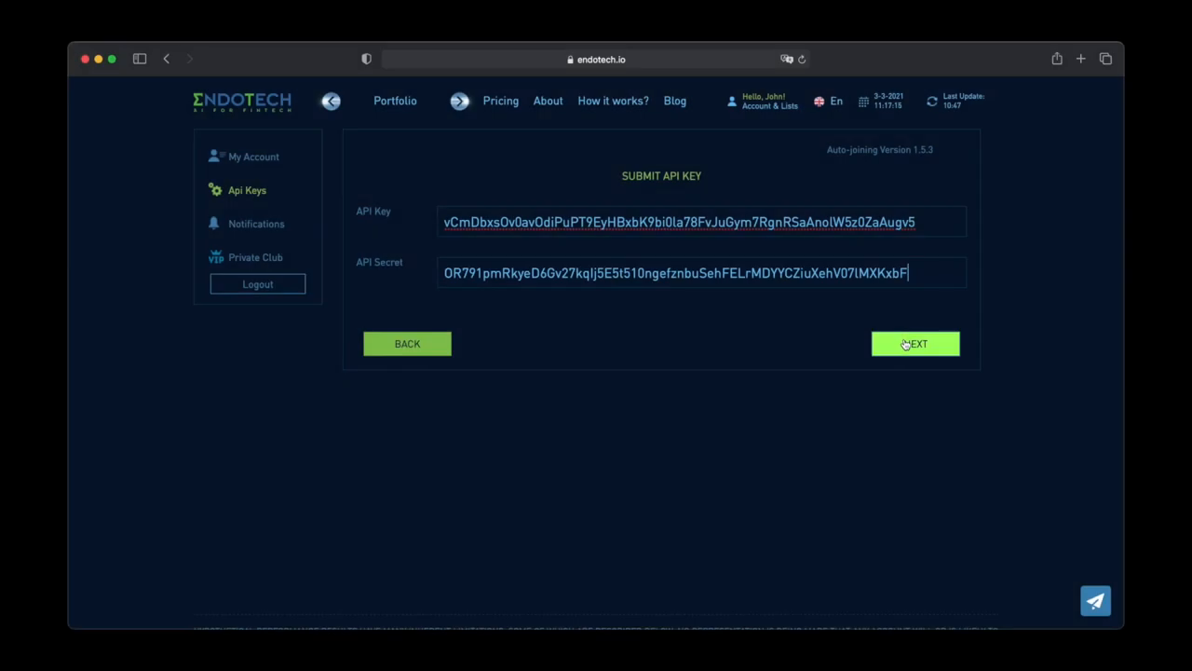
# Enter the API secret and submit both keys to reach the USDT 0.00 balance check.
pyautogui.click(915, 343)
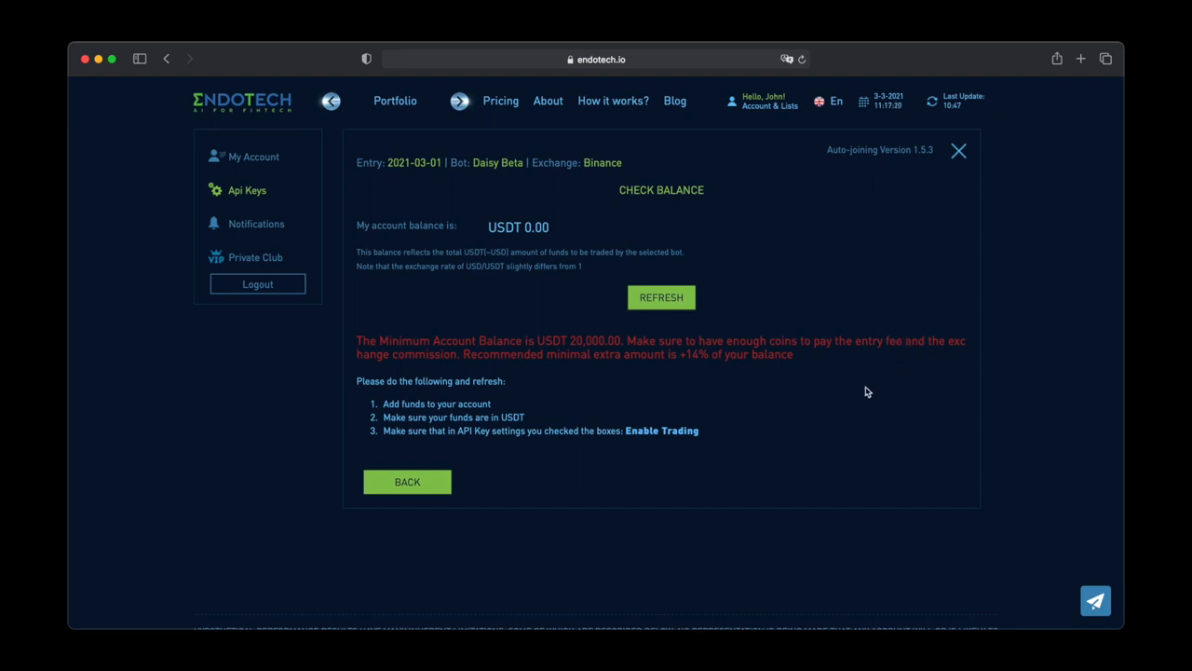
pyautogui.moveTo(656, 393)
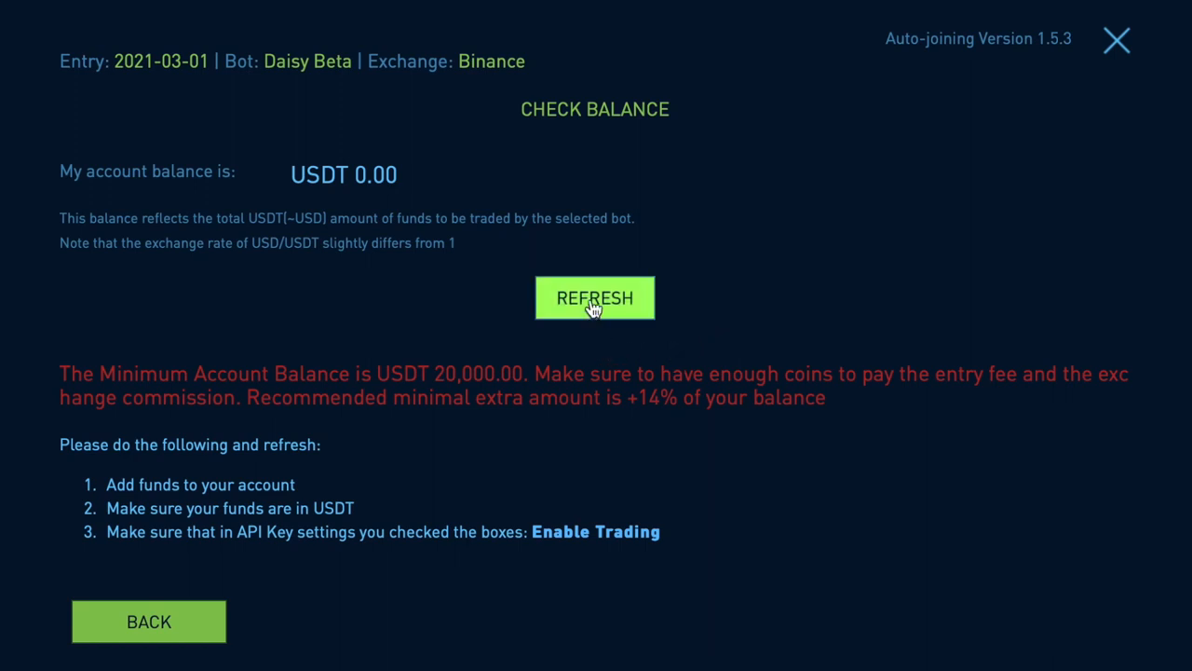
# Refresh the balance check twice until it shows USDT 20,008.00.
pyautogui.click(594, 297)
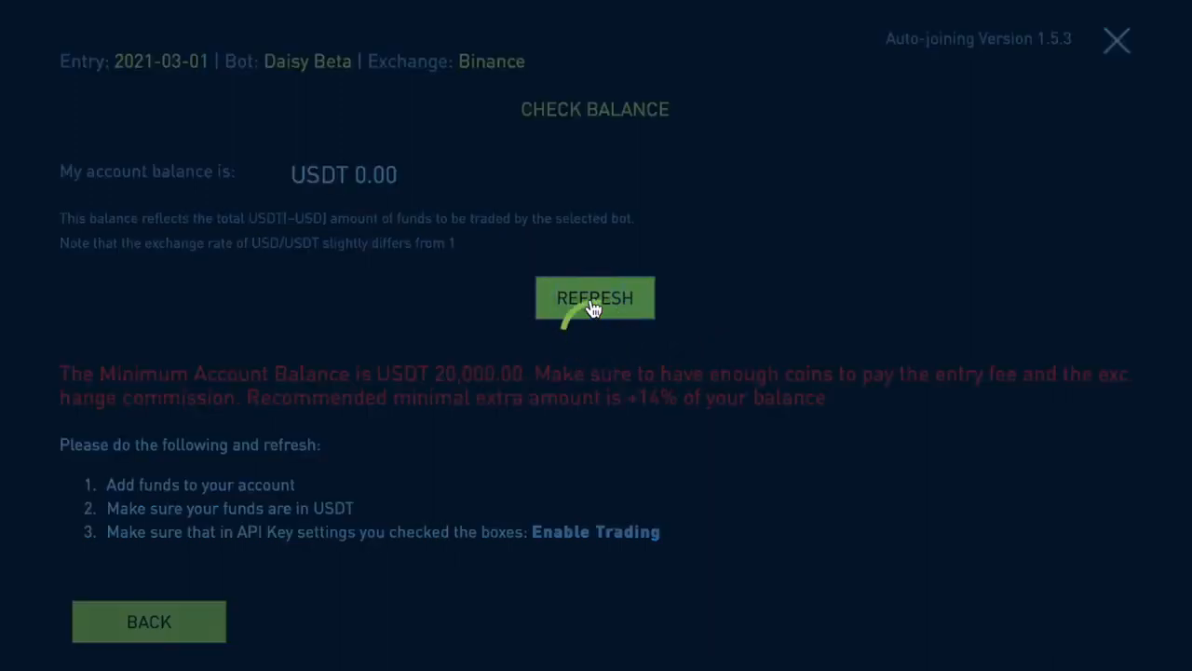
pyautogui.click(595, 298)
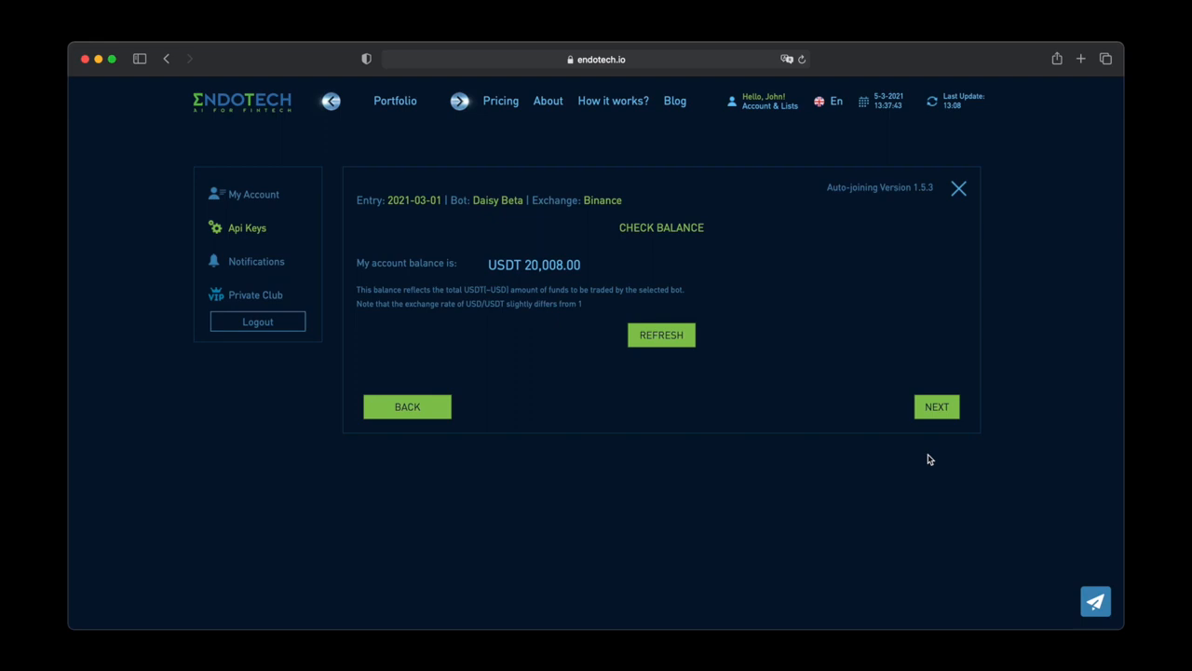
# Advance from Check Balance to the unpaid 5% USDT 1,000.40 fee payment page.
pyautogui.click(936, 406)
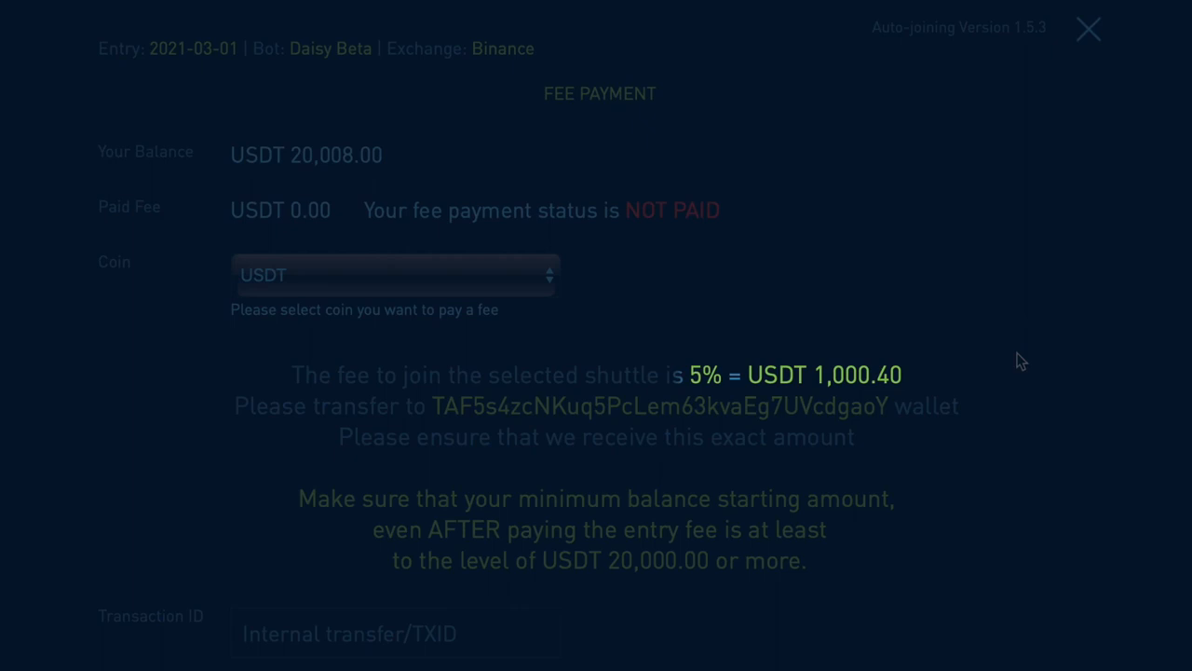
# Choose USDT as fee coin and paste wallet 0x42af…19a1 into Binance's recipient address.
pyautogui.click(396, 274)
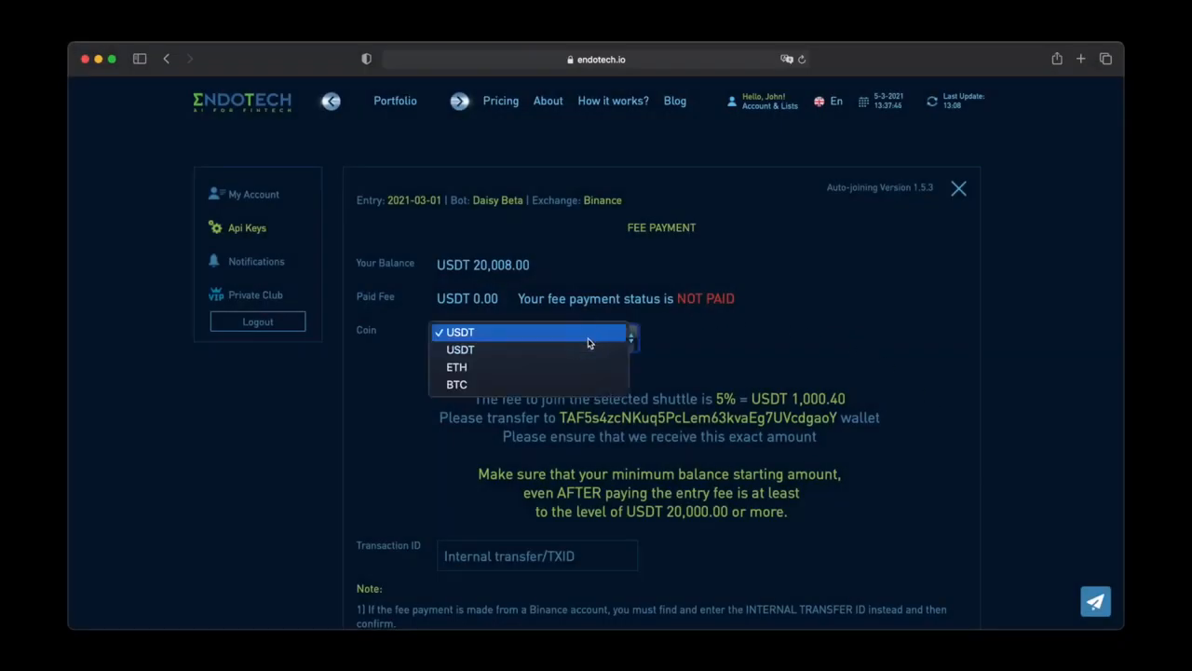
pyautogui.click(459, 349)
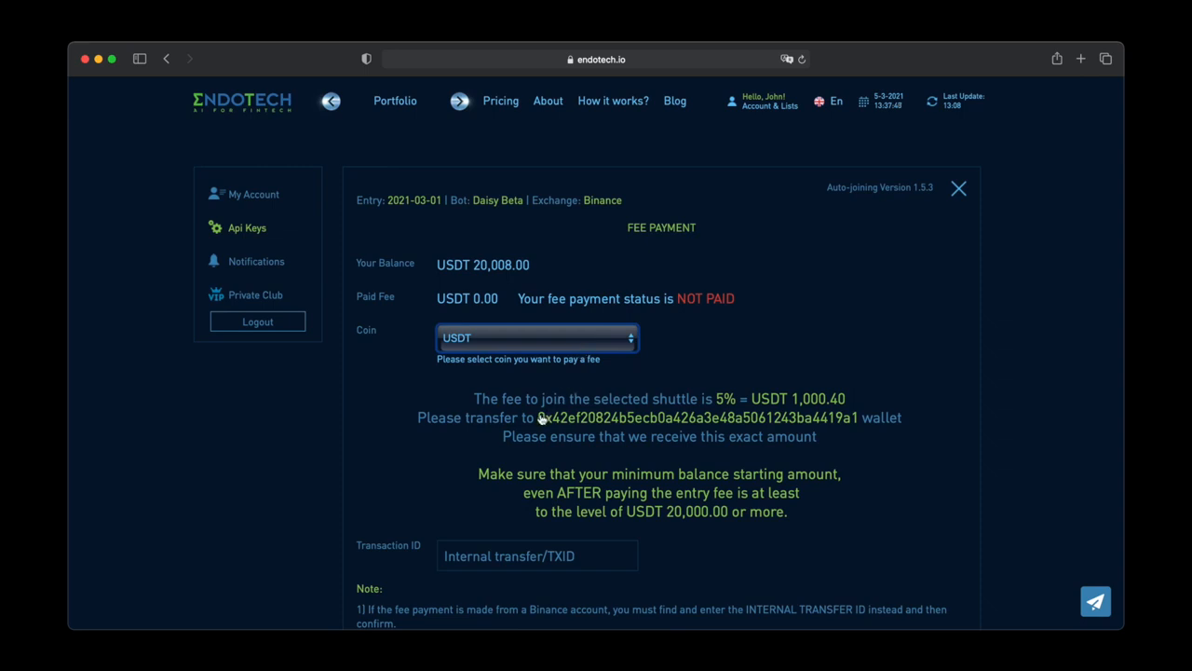
pyautogui.doubleClick(689, 418)
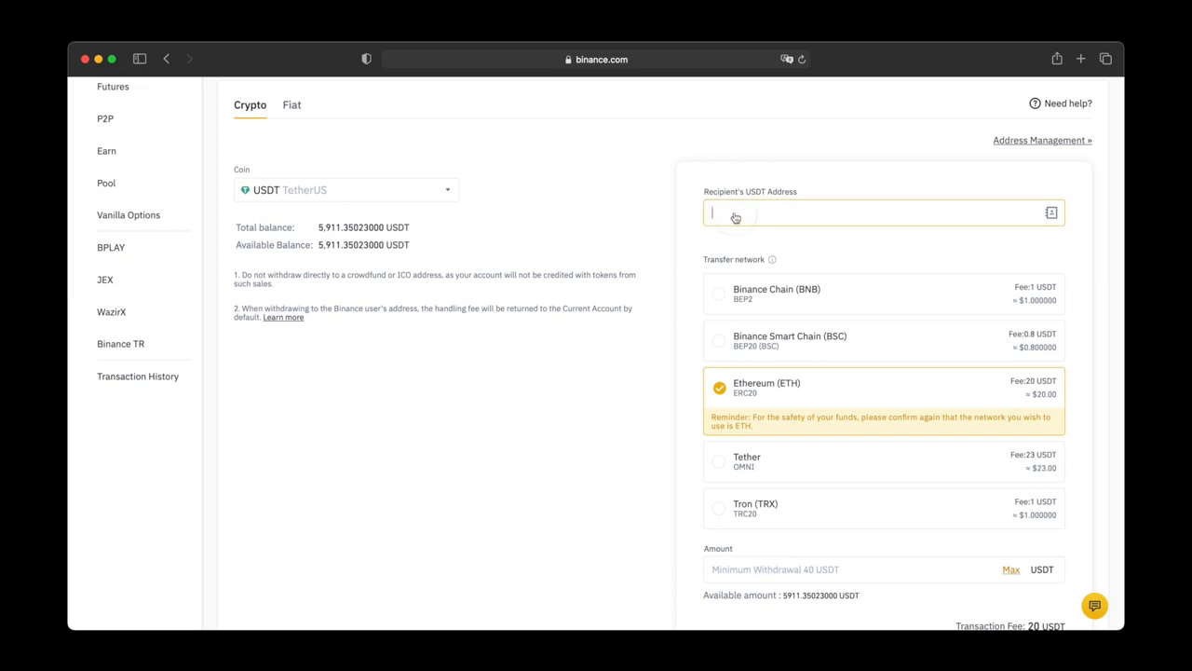
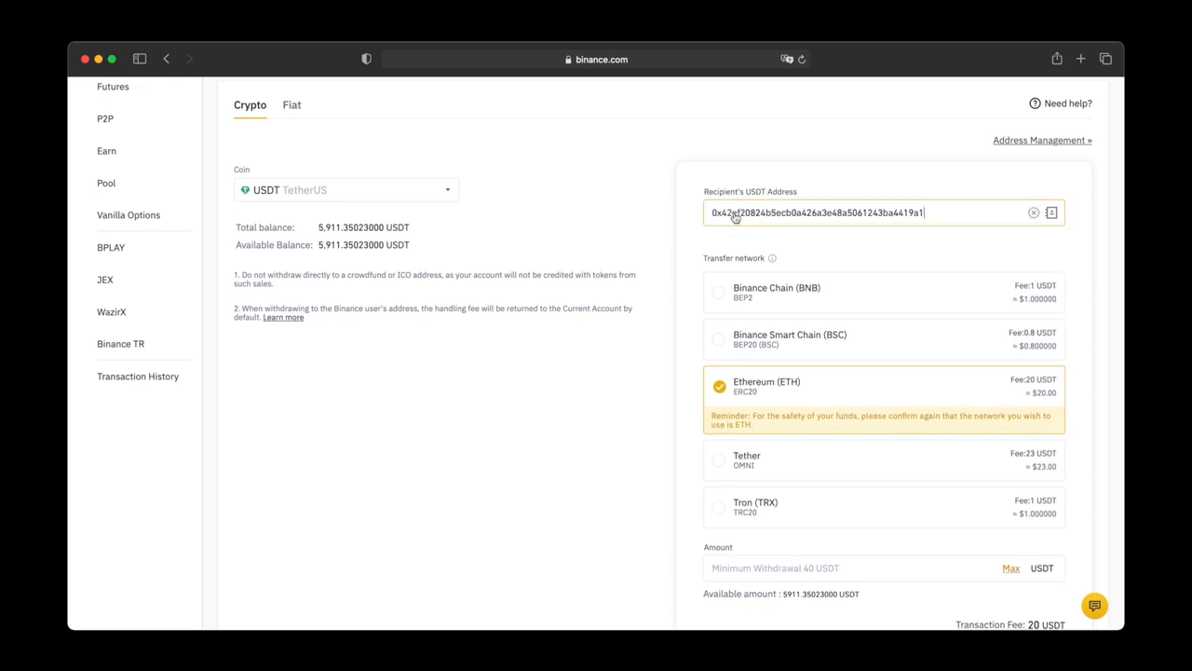
pyautogui.click(601, 59)
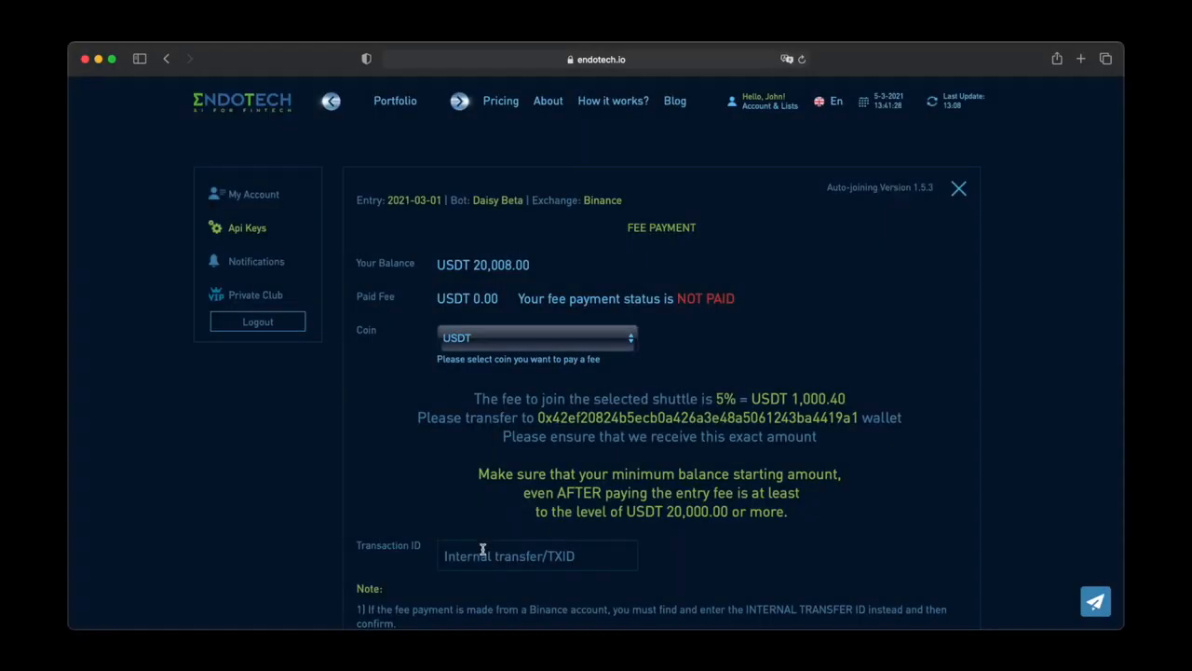
pyautogui.scroll(-3)
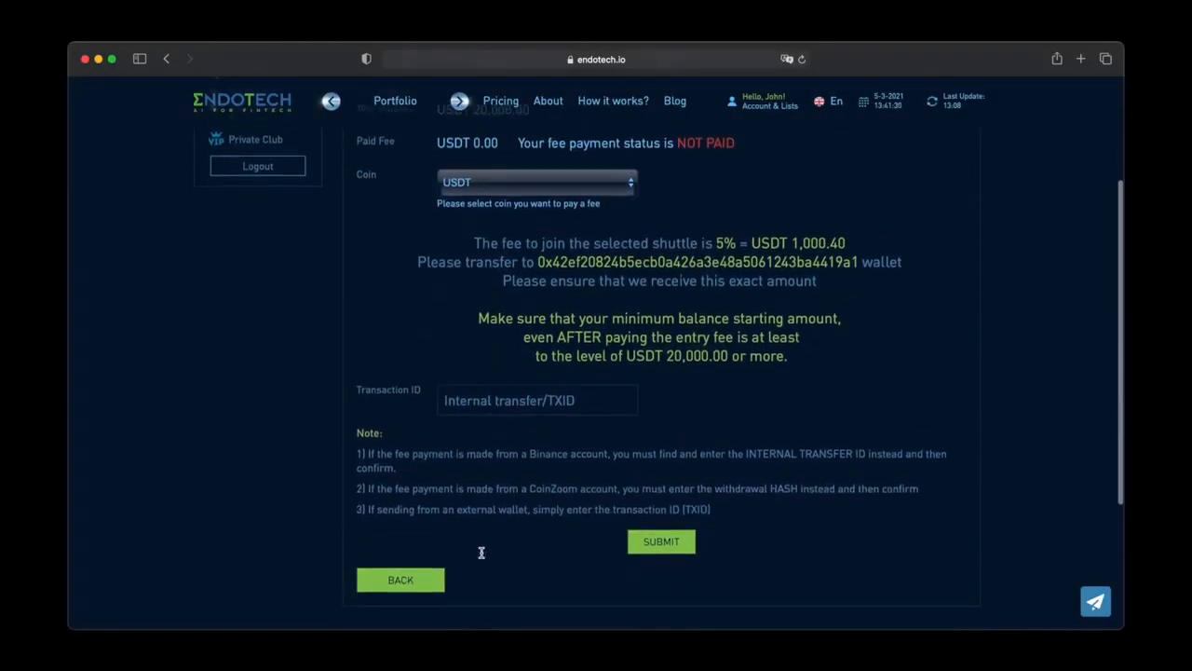
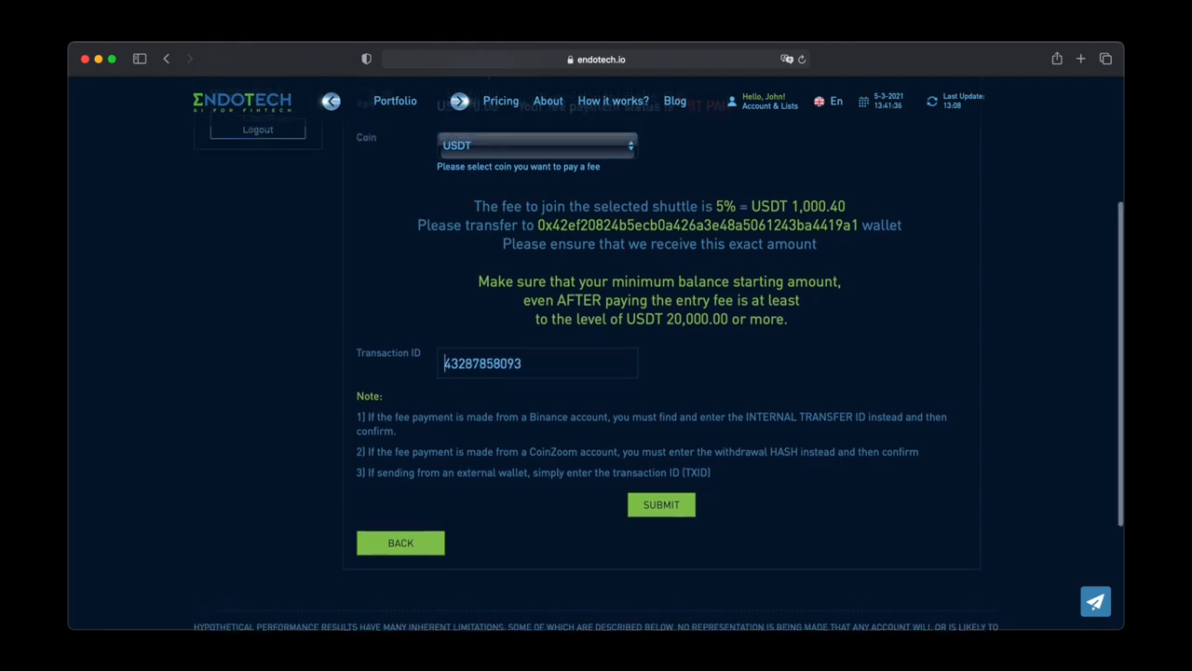
pyautogui.click(661, 503)
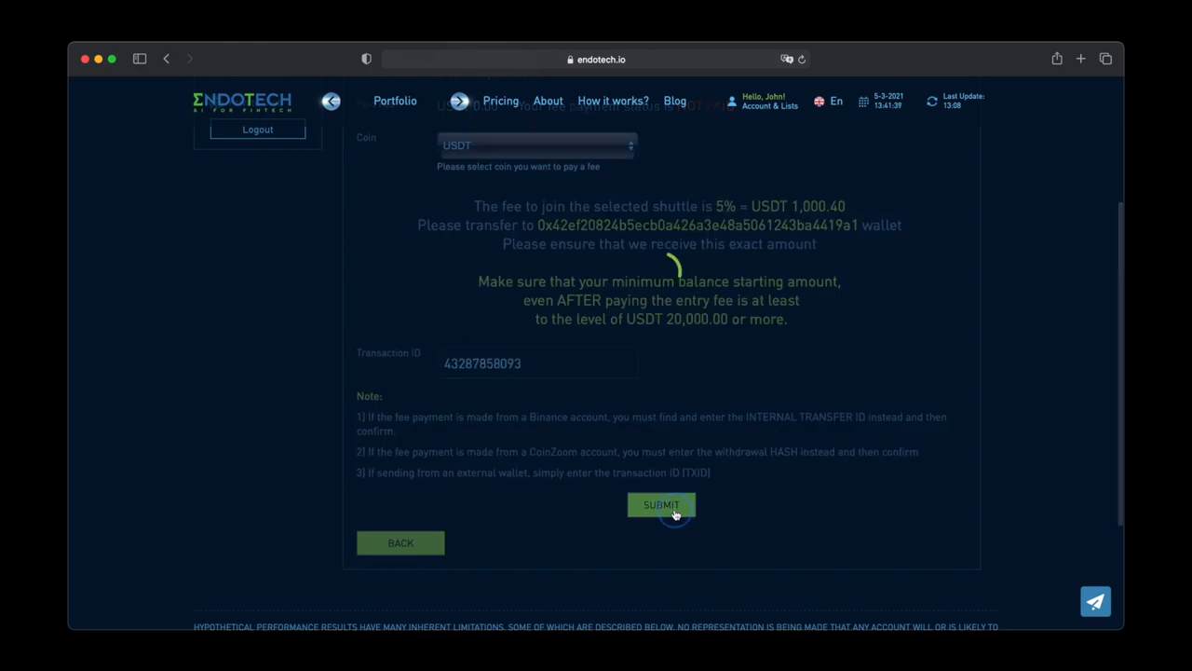
pyautogui.click(661, 505)
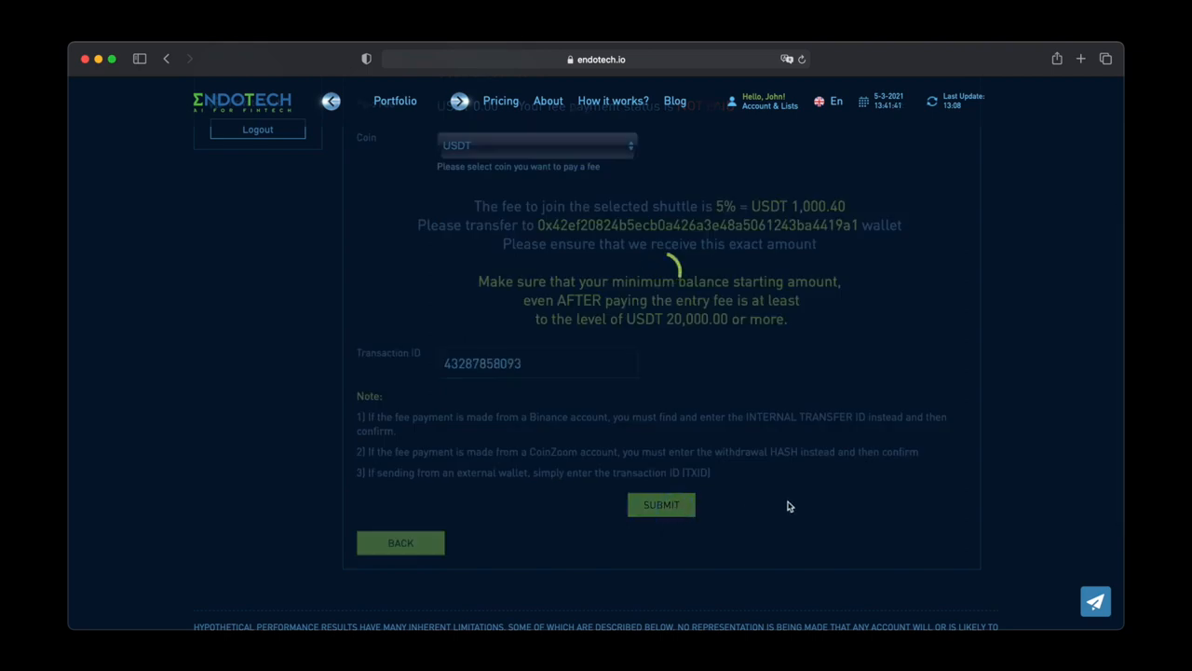
pyautogui.click(661, 504)
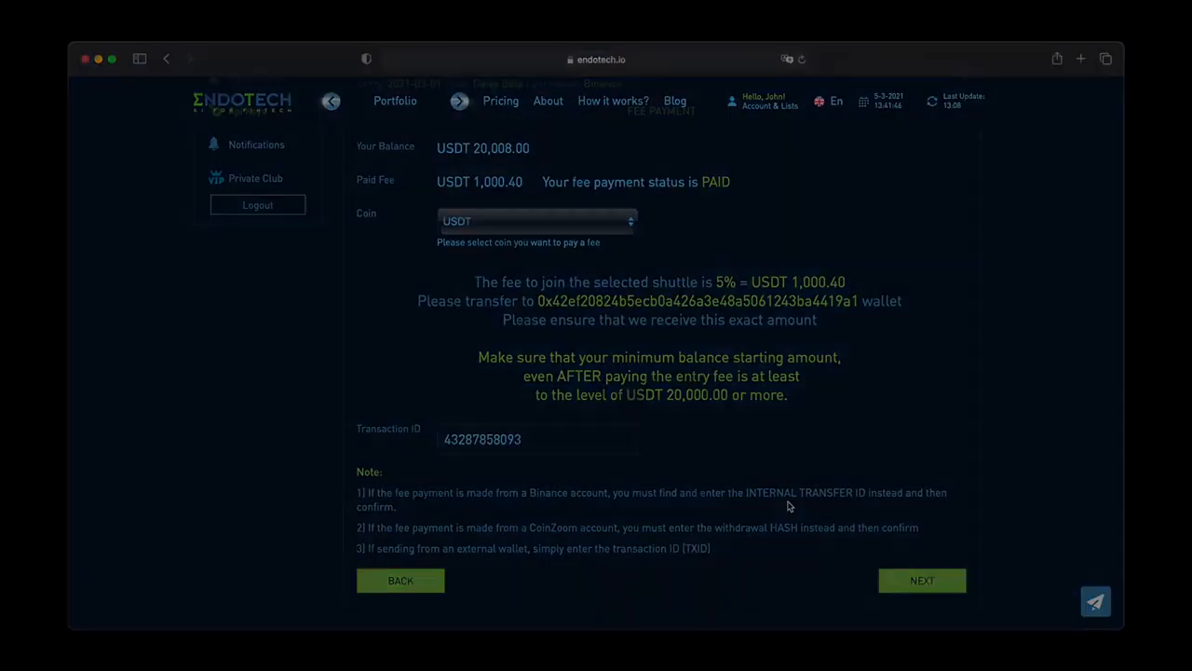
# Run the final connectivity test, which reports VERIFIED for the Daisy Beta shuttle.
pyautogui.click(921, 581)
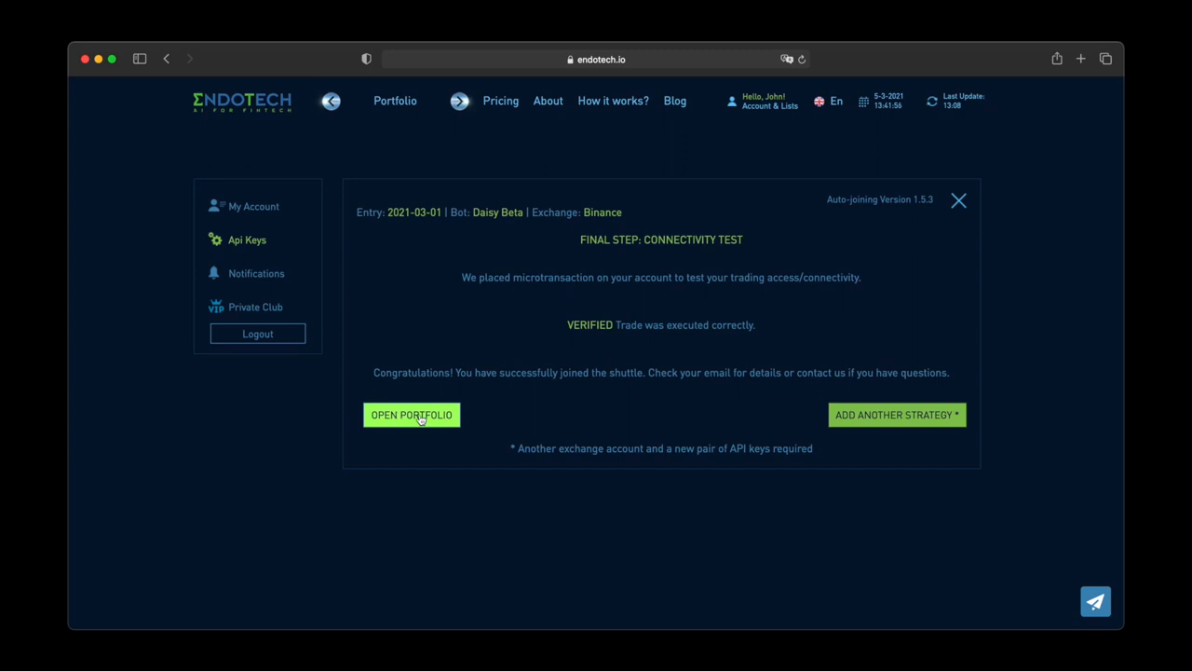
# Open the Daisy Beta portfolio and scroll through its 100% USDT assets and performance.
pyautogui.click(411, 414)
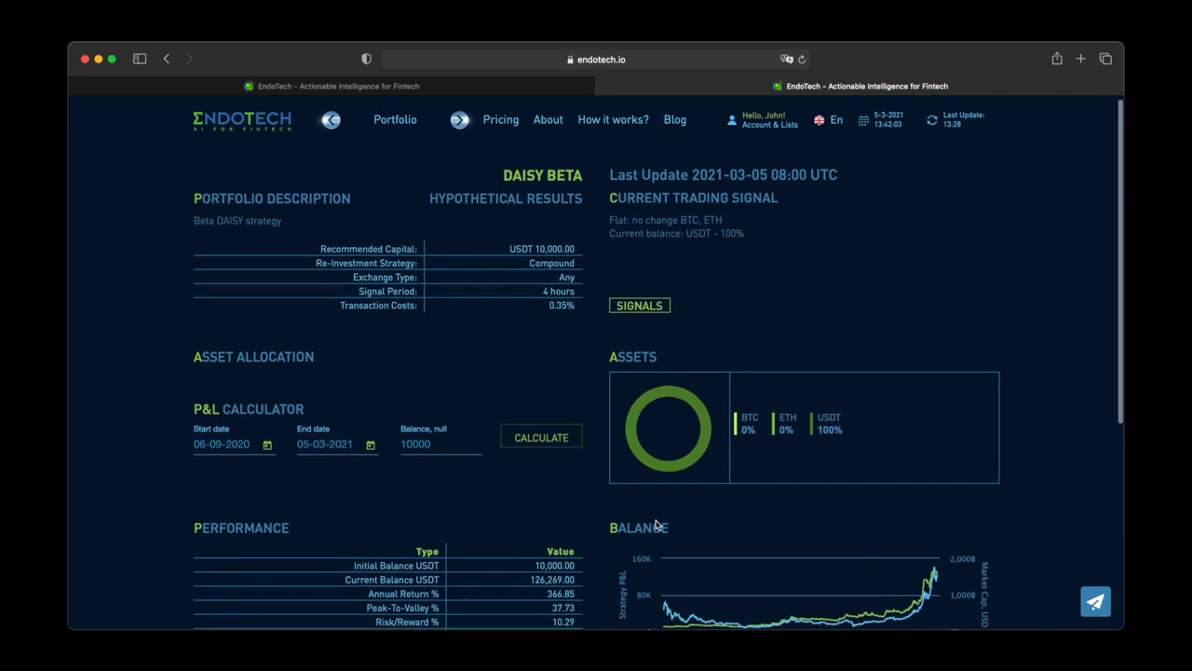
pyautogui.scroll(-3)
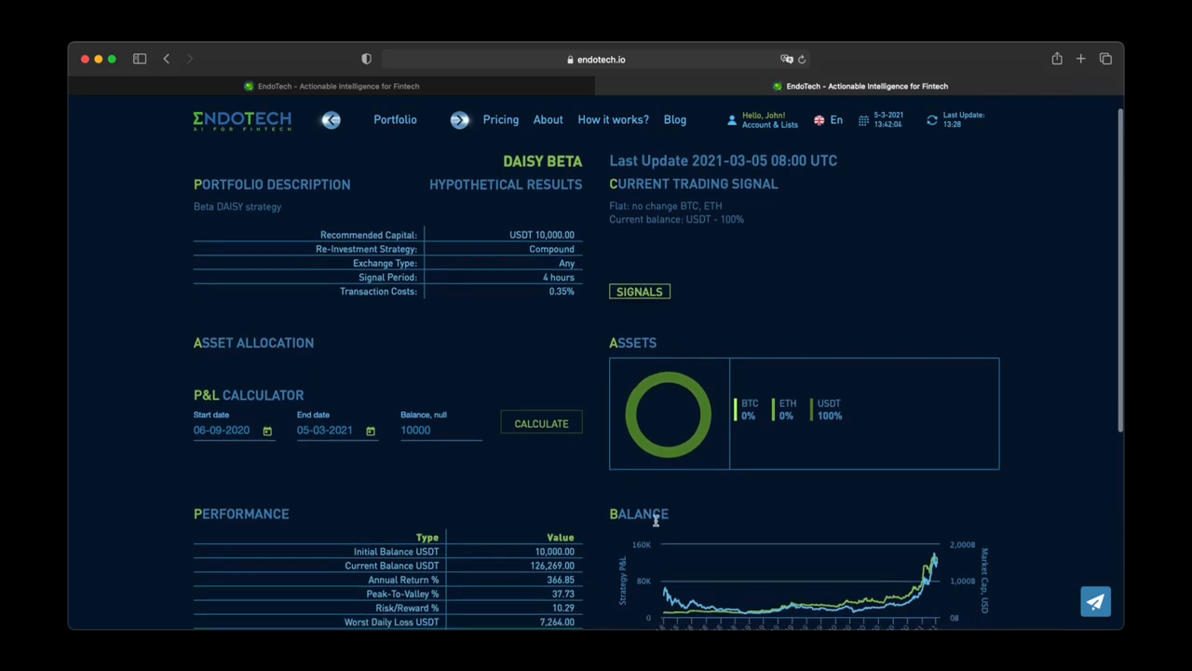